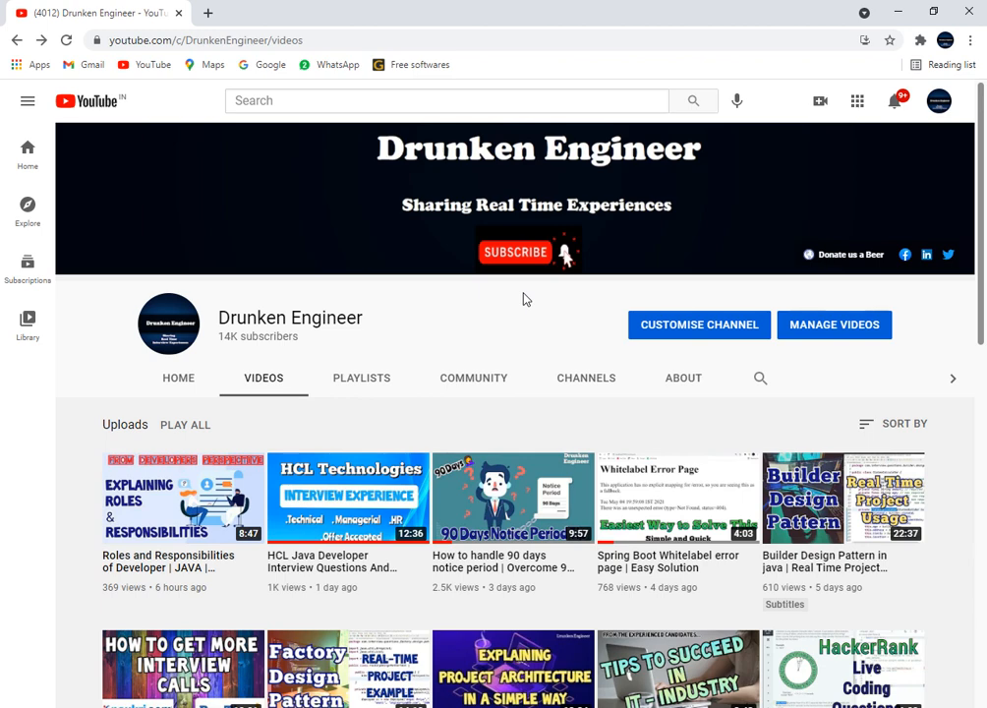
Step: Switch to the Notepad notes titled Interview Questions on Spring Boot Actuator
key(alt+tab)
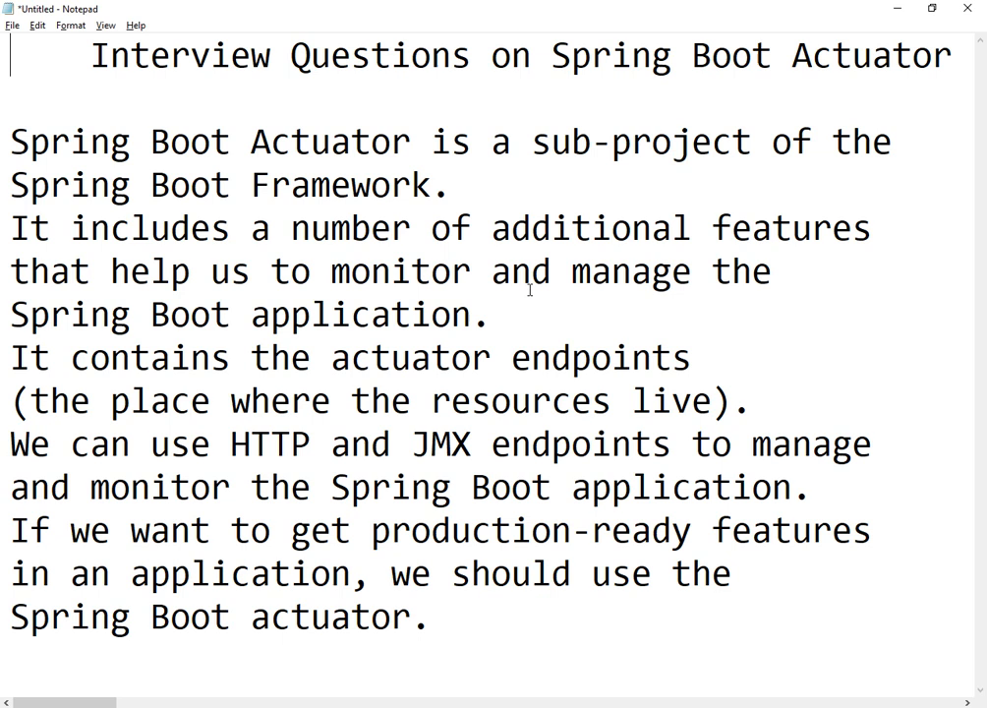
mouse_move(565, 334)
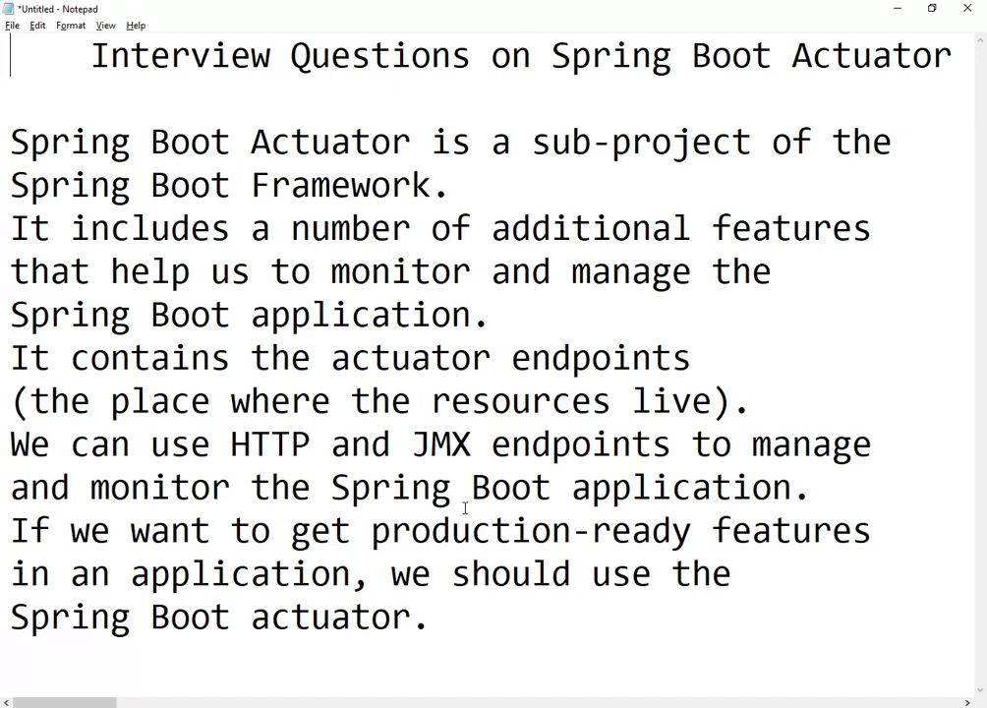
mouse_move(518, 629)
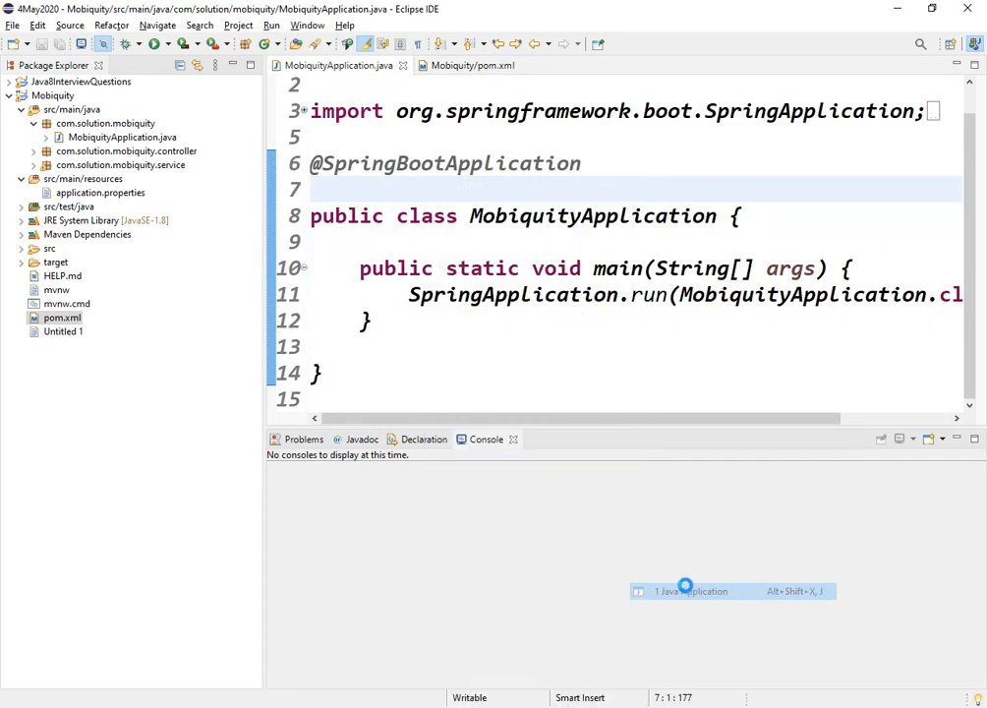
Step: Run MobiquityApplication as a Java Application and watch Tomcat start in the console
click(685, 590)
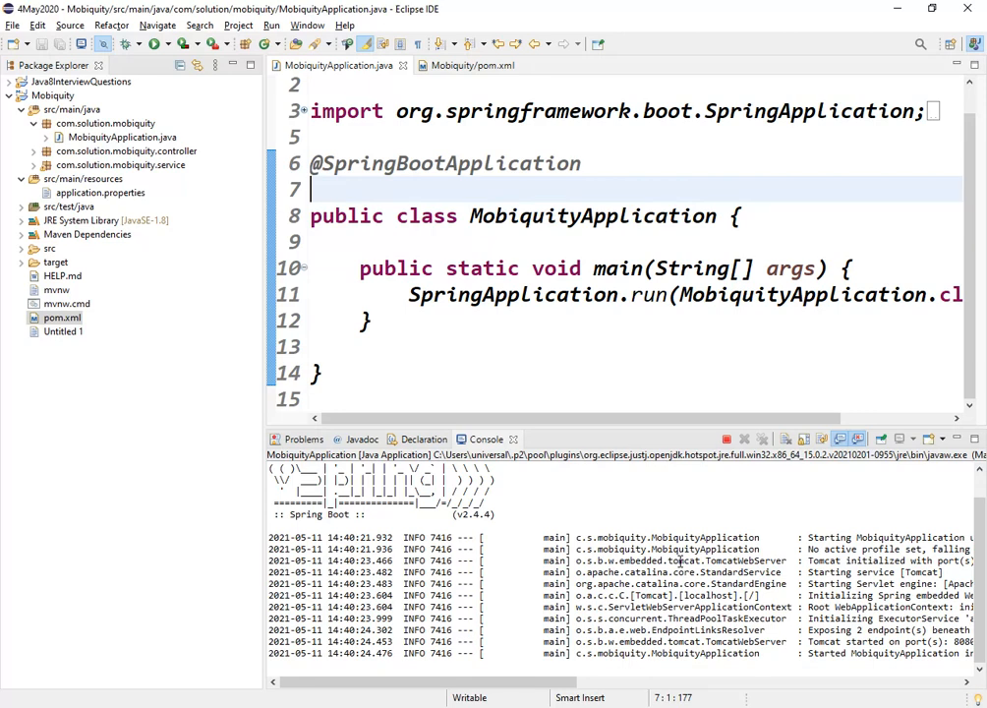
mouse_move(765, 666)
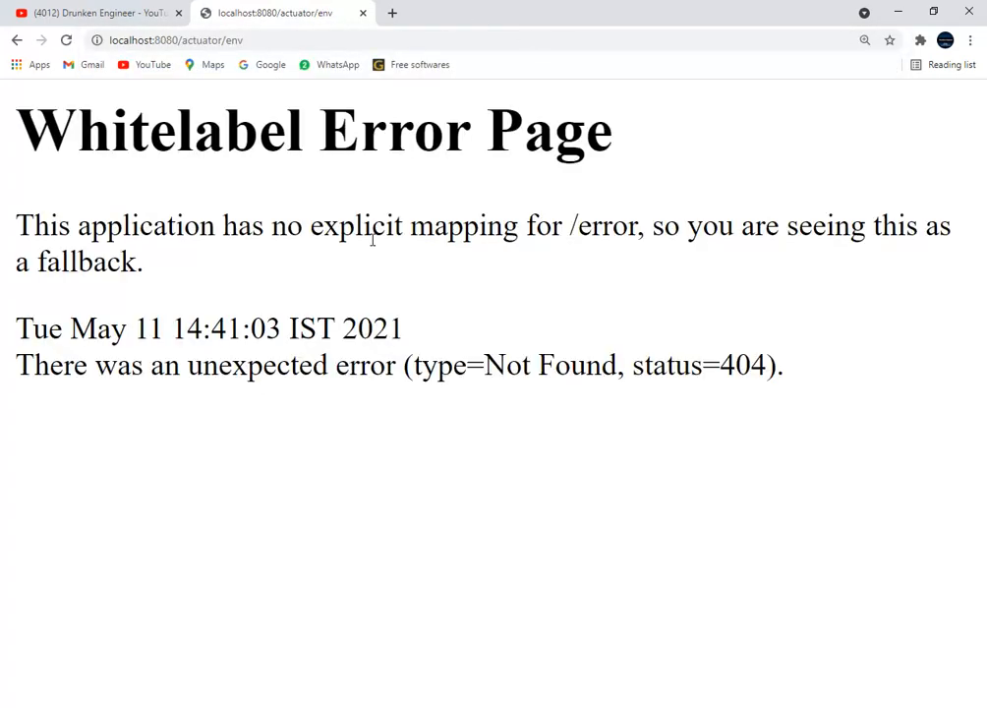
mouse_move(389, 575)
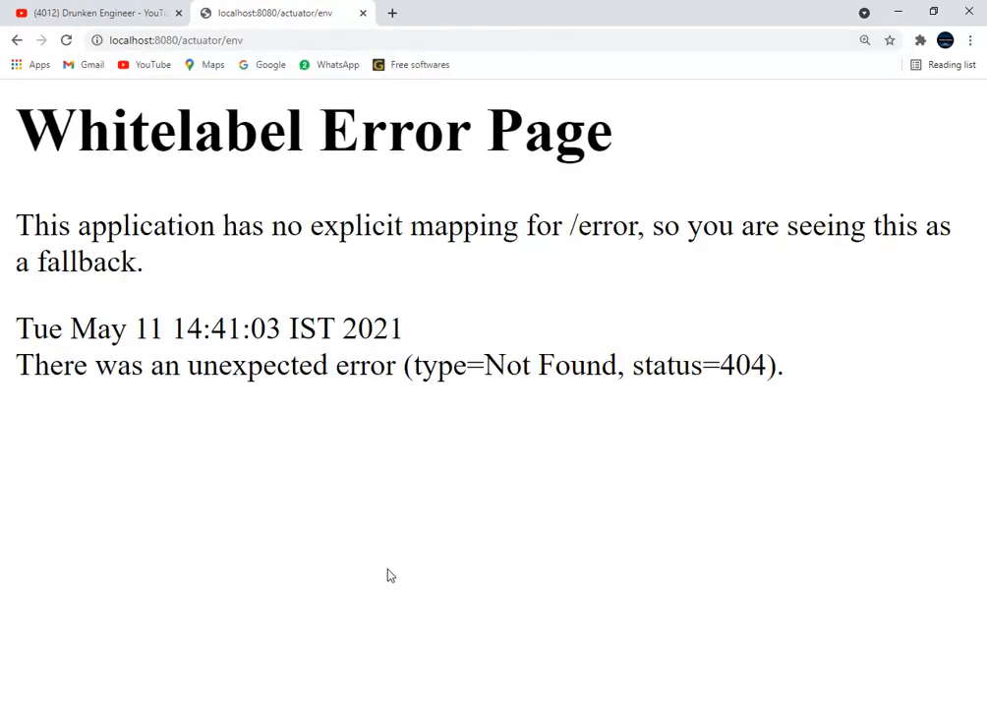
mouse_move(510, 687)
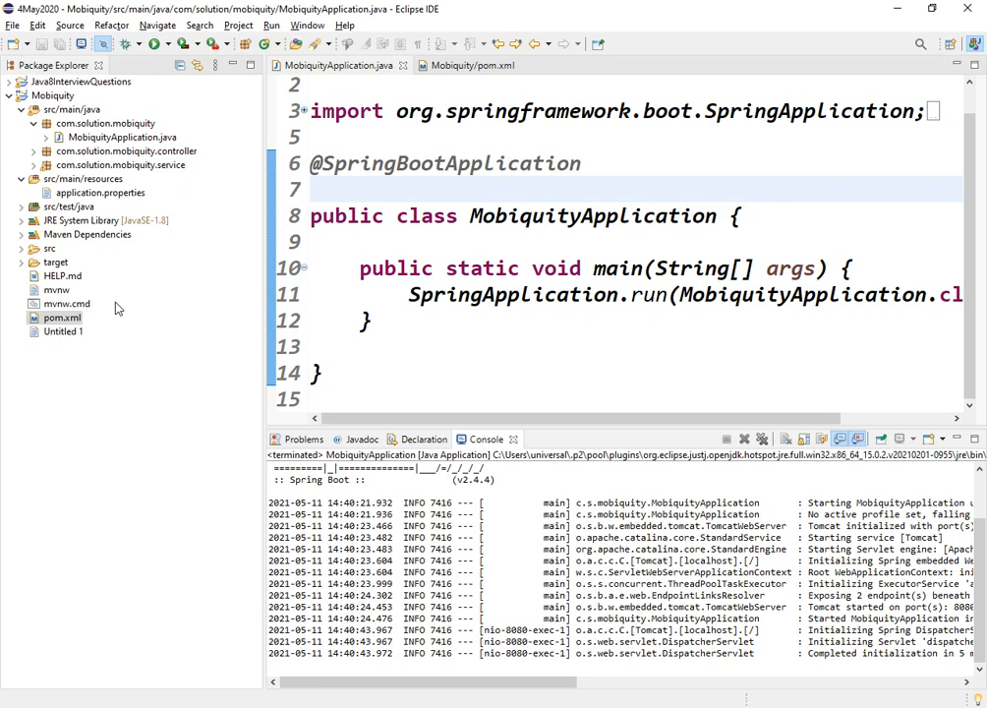
Step: Save application.properties with management.endpoints.web.exposure.include=* exposing all endpoints
double_click(100, 191)
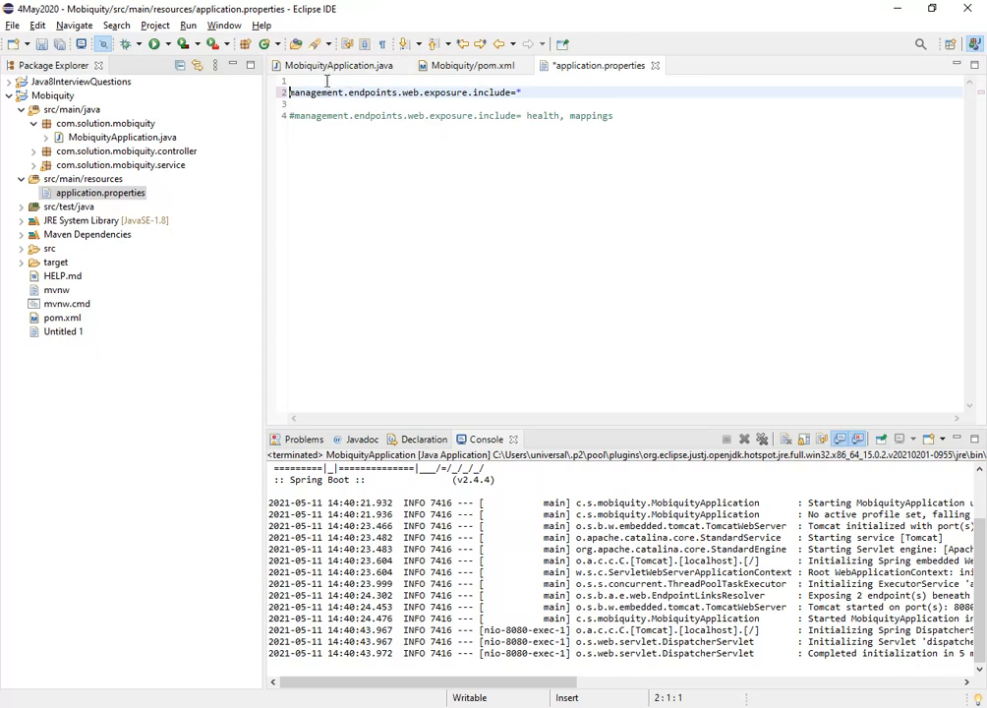
double_click(373, 92)
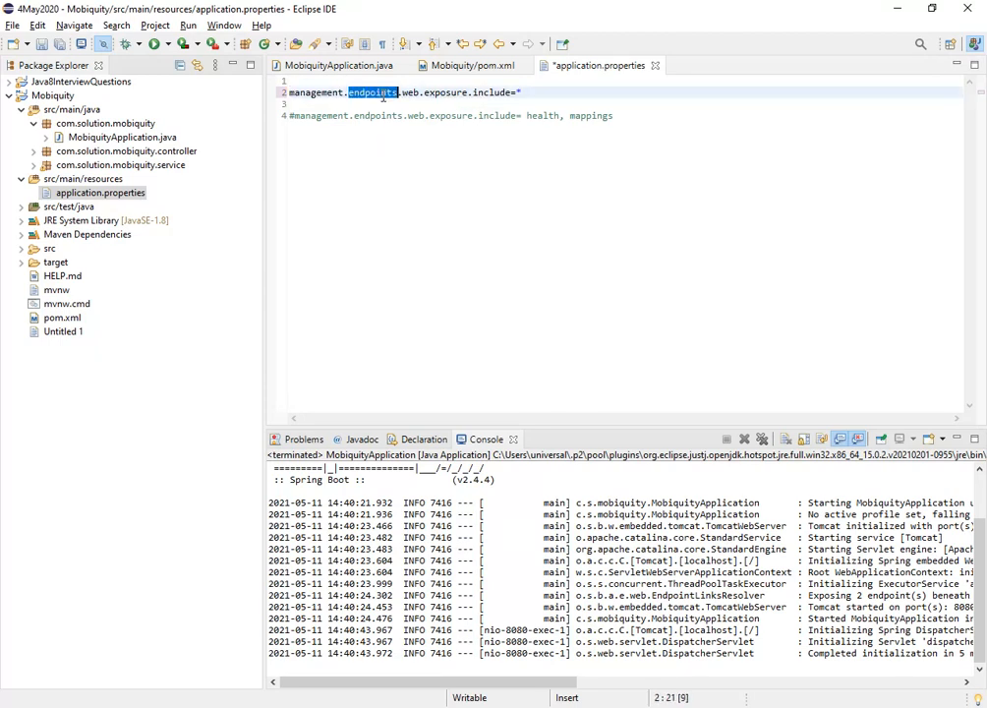
double_click(442, 92)
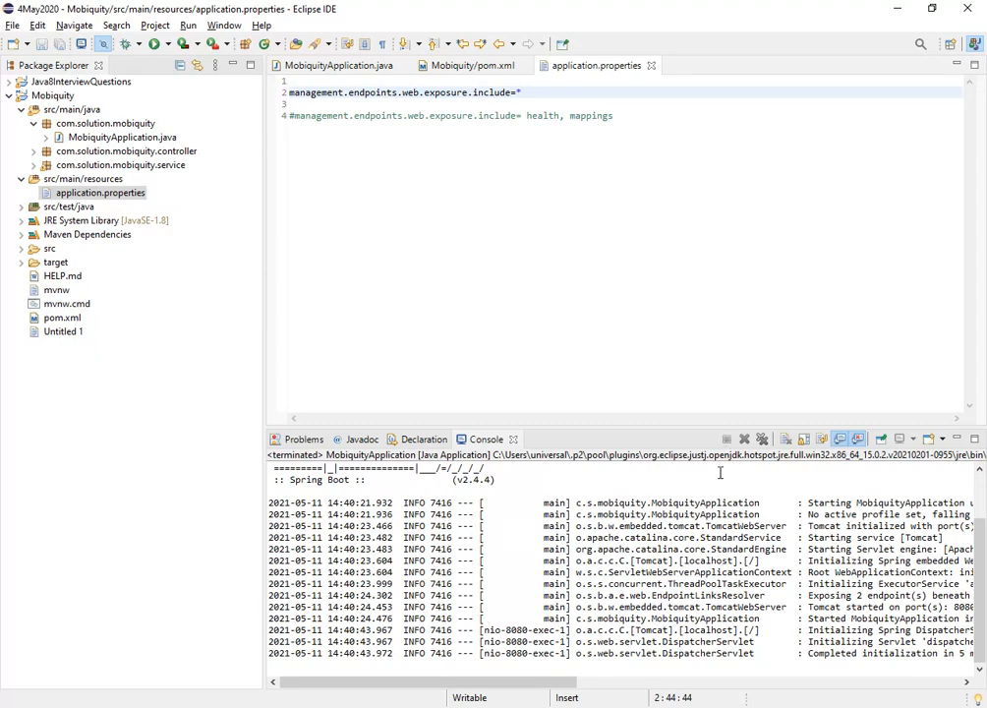
Step: Remove the terminated launch from the console and relaunch MobiquityApplication
right_click(718, 472)
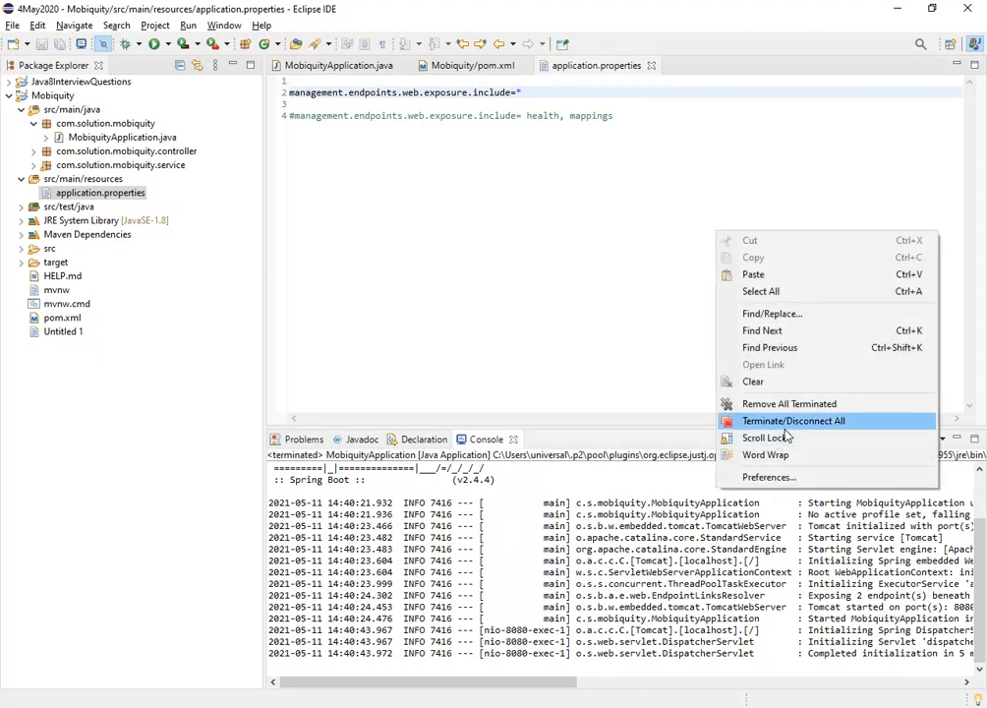
click(789, 403)
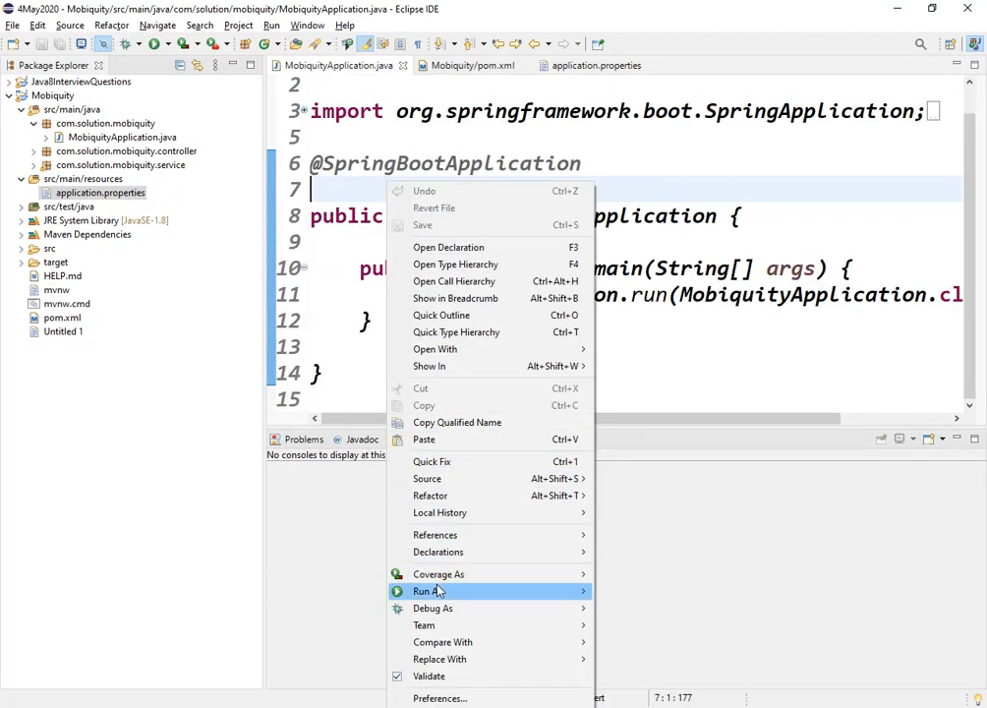
mouse_move(438, 573)
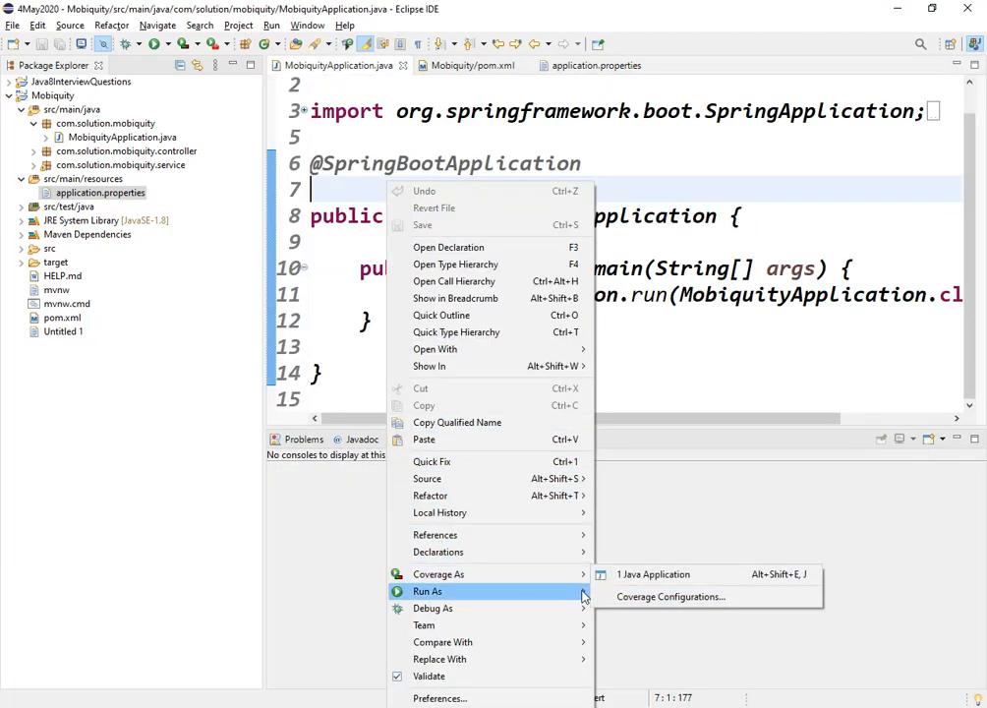
click(653, 574)
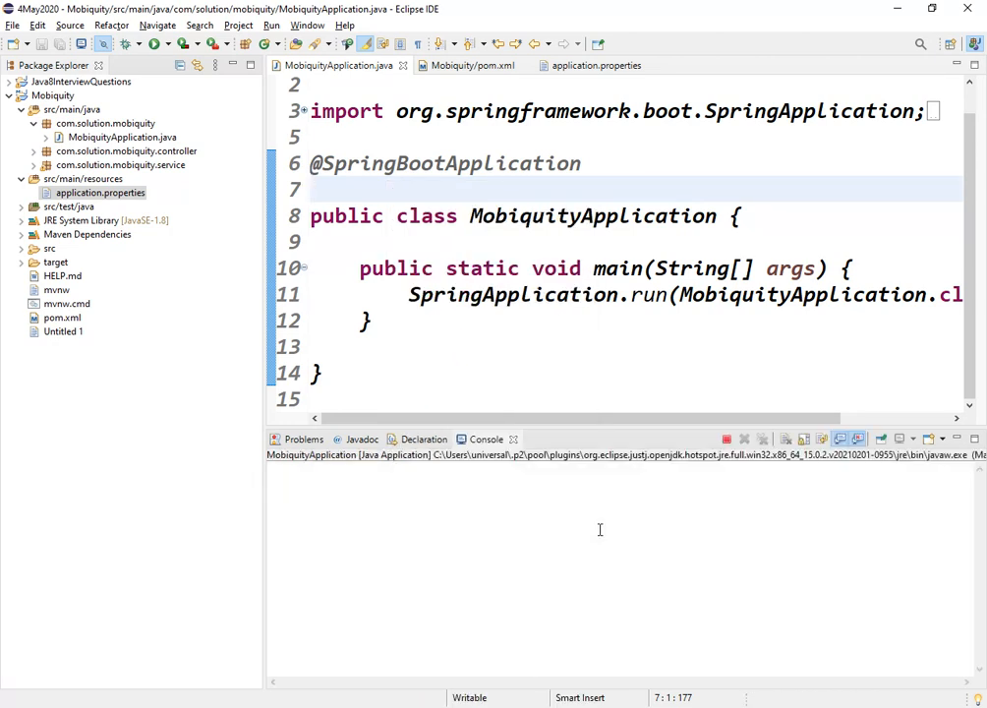
click(158, 44)
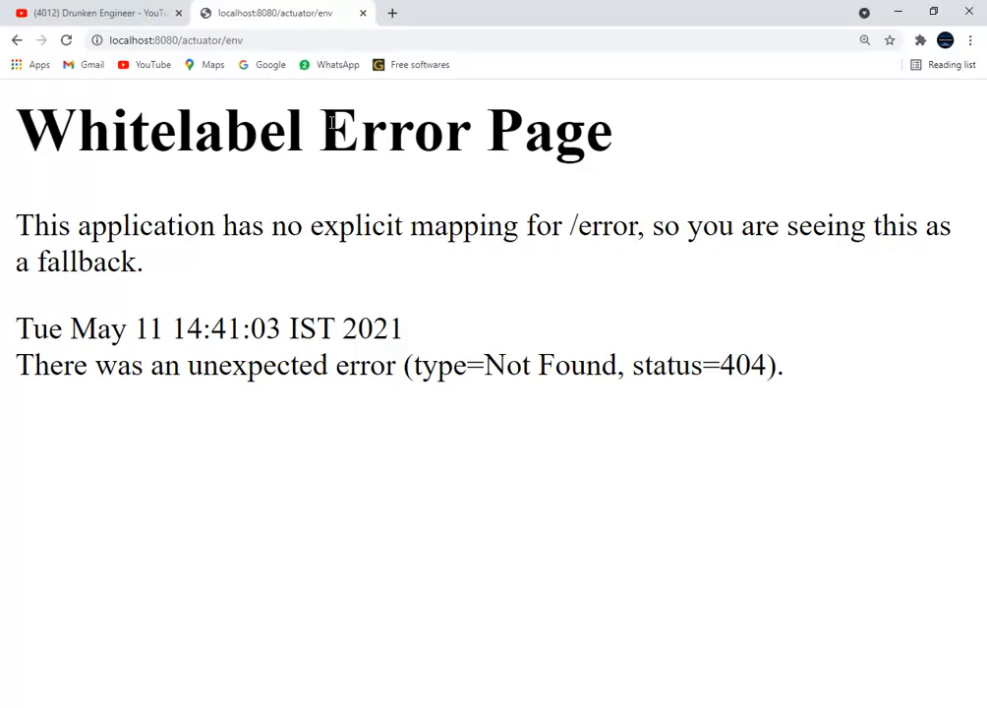
Step: Reload localhost:8080/actuator/env, then load /actuator/mappings and select its JSON
click(172, 40)
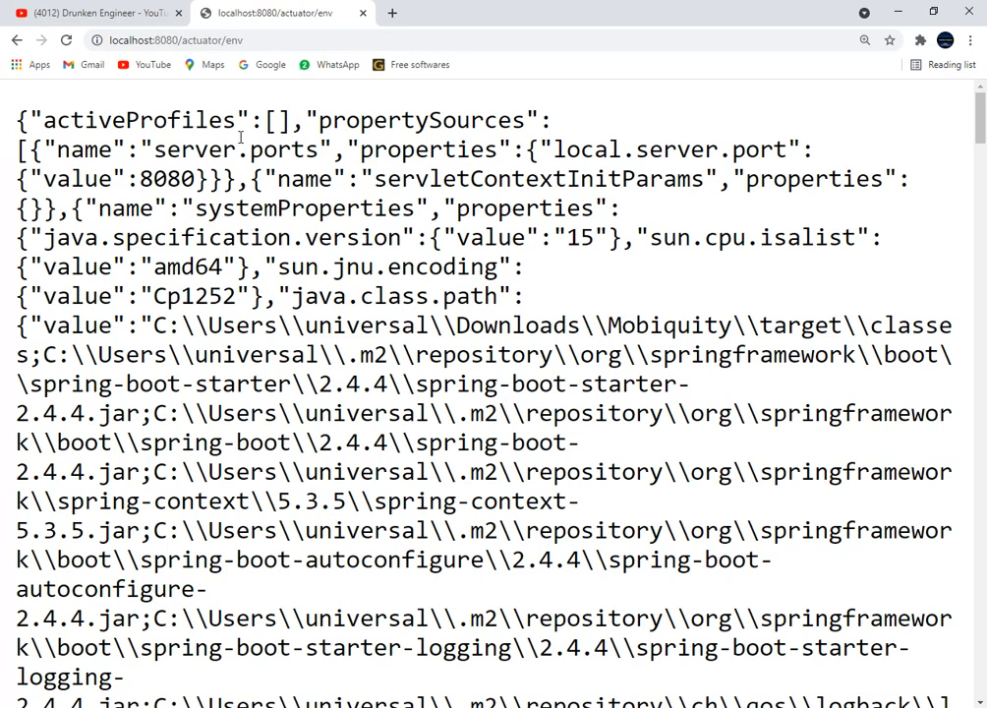
click(177, 40)
text(mappings)
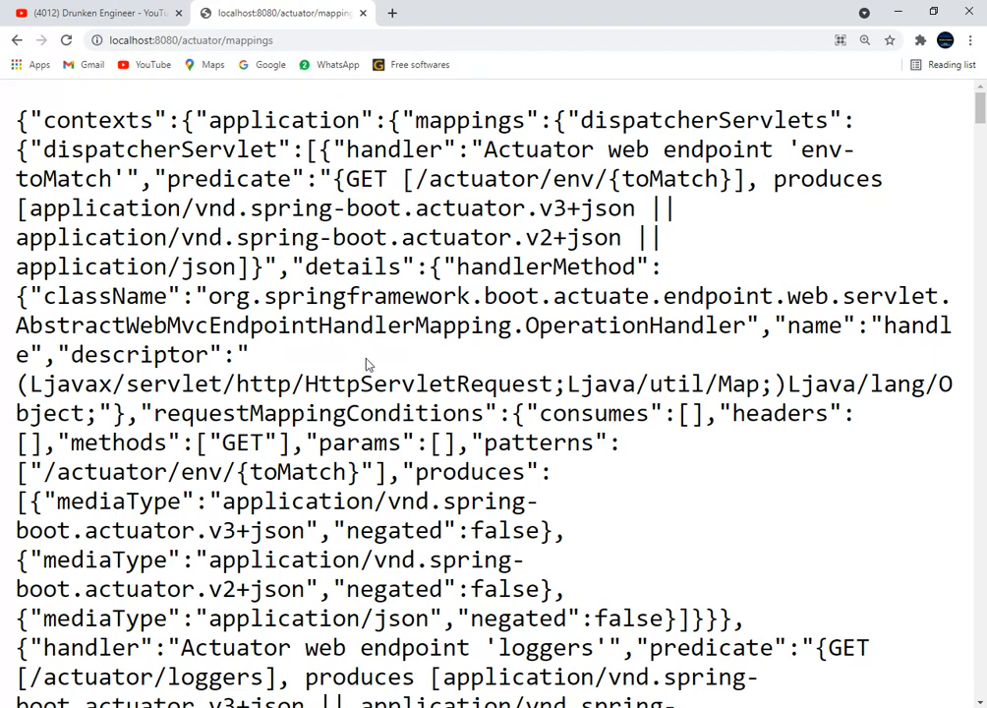
key(ctrl+a)
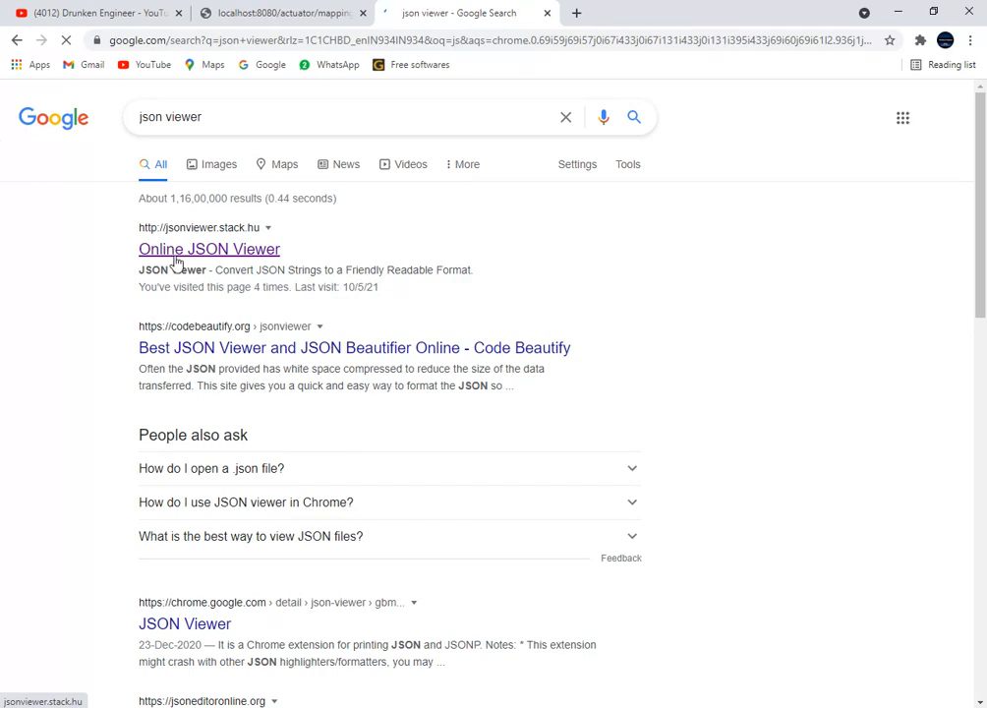
Step: Load the JSON in jsonviewer.stack.hu and expand dispatcherServlet entries 2, 6, 11 and 15
click(208, 249)
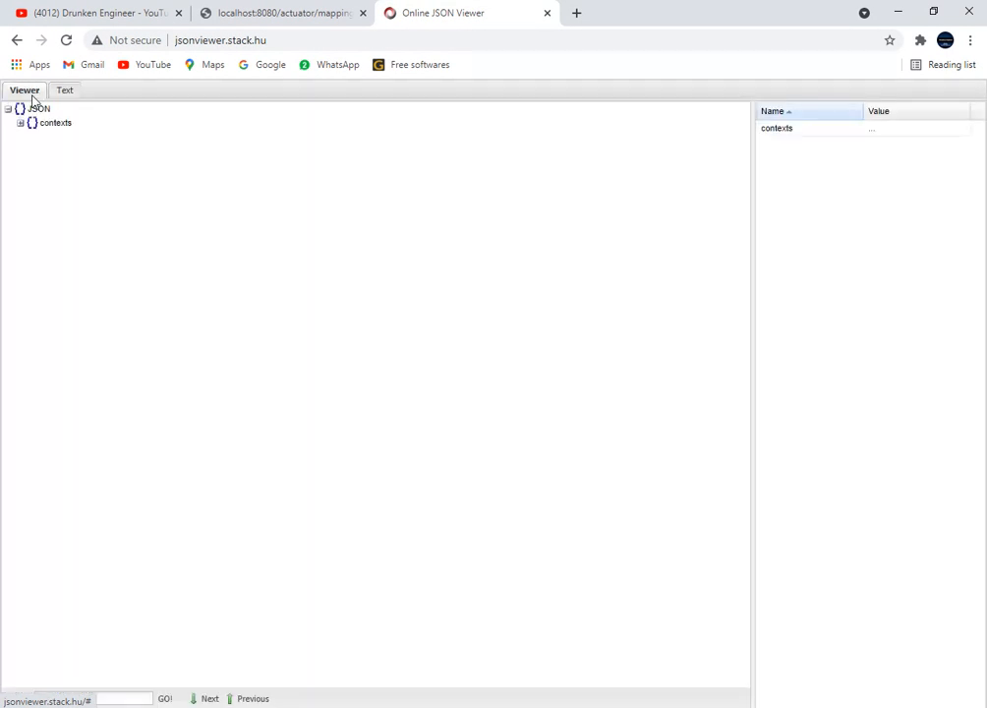
click(20, 122)
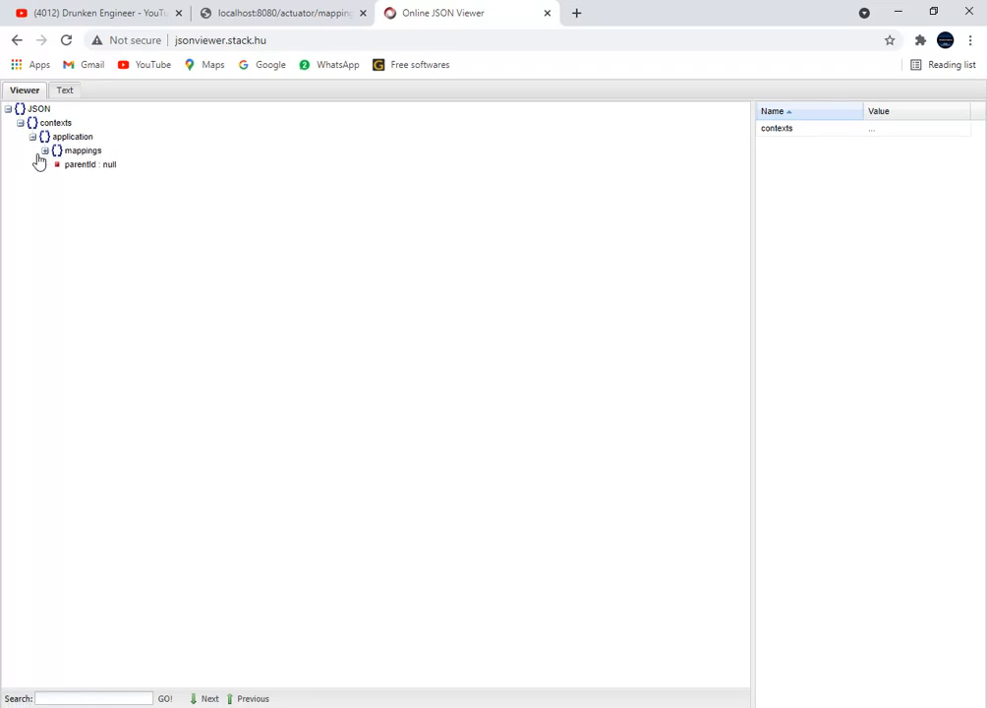
click(46, 149)
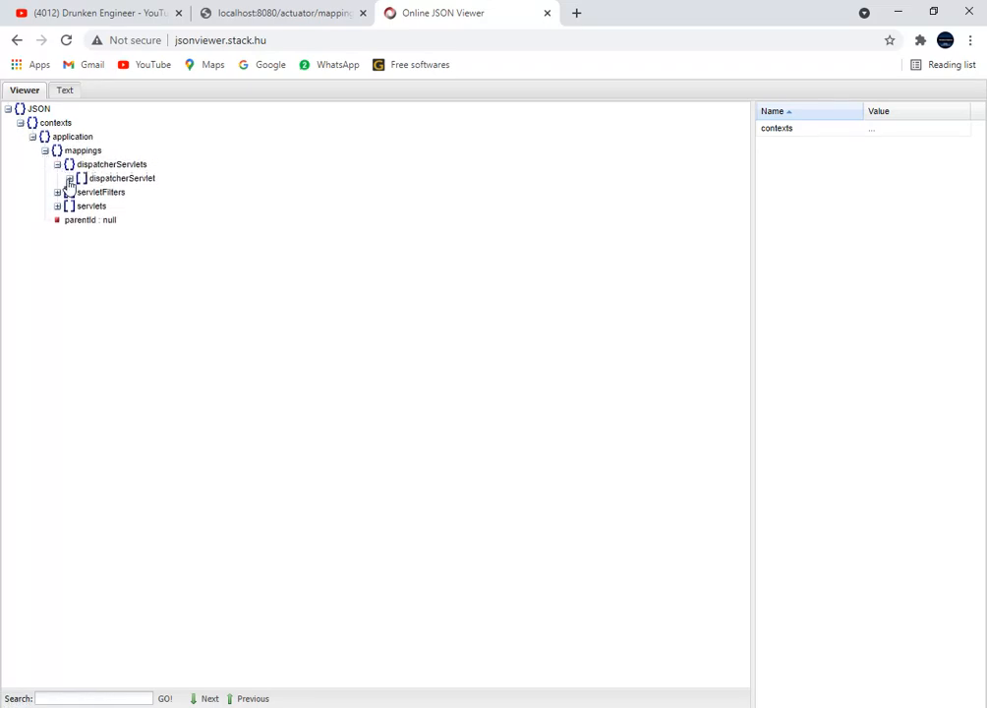
click(63, 178)
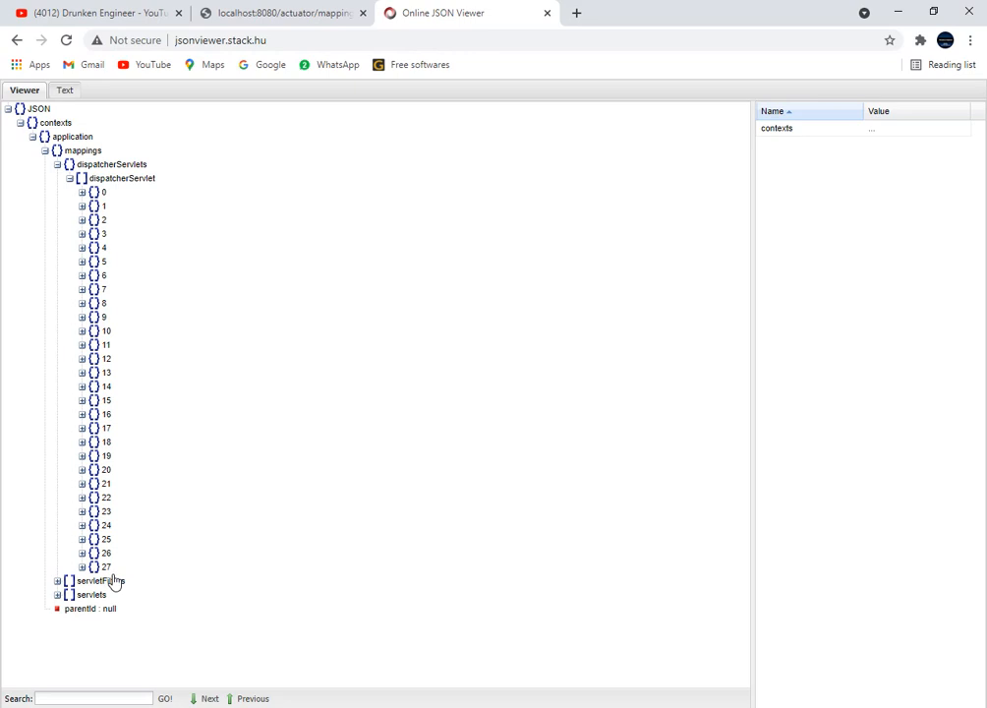
mouse_move(84, 226)
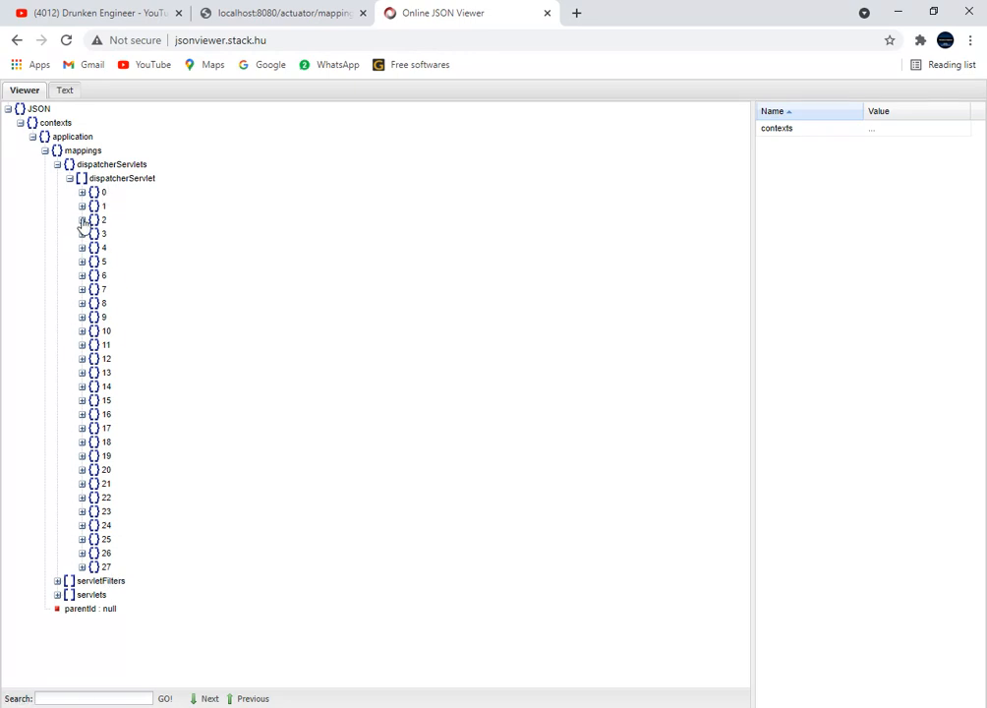
click(82, 219)
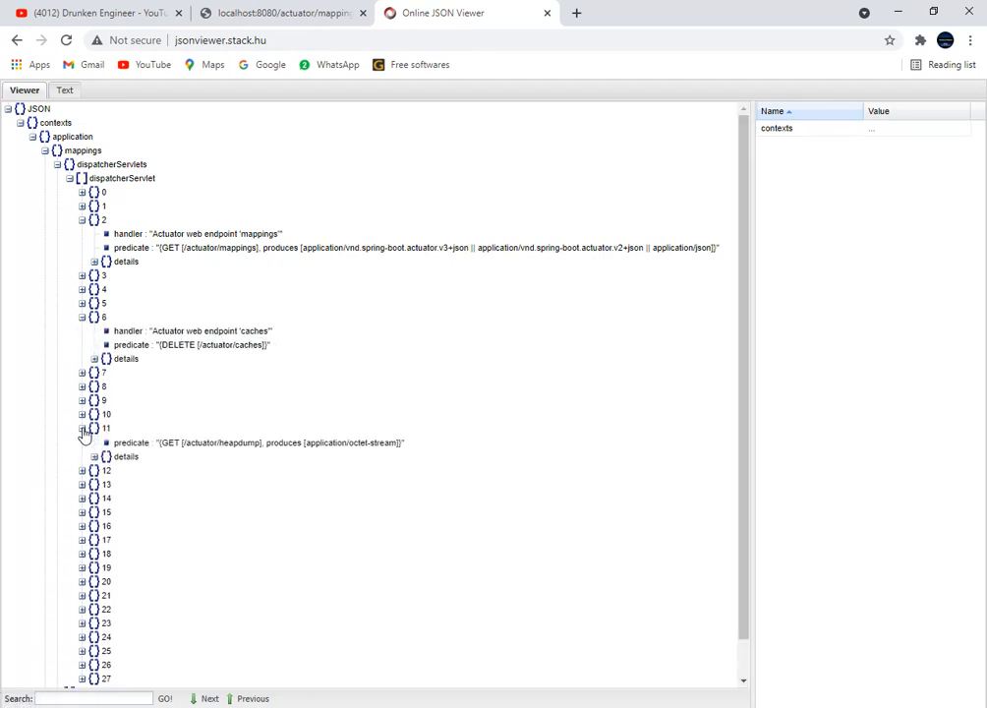
click(82, 427)
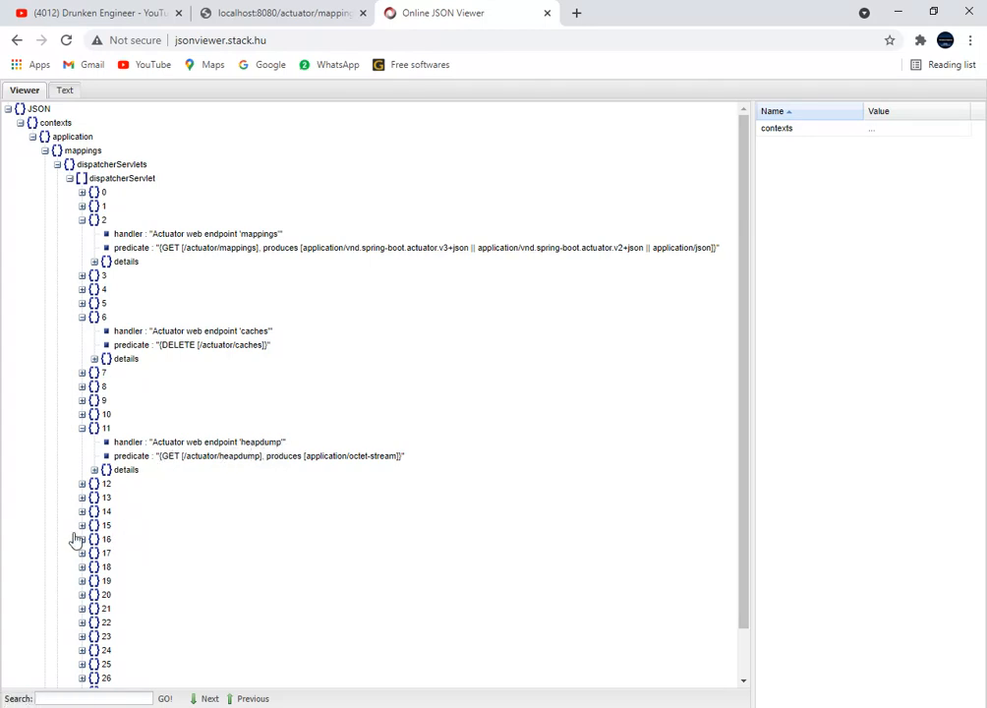
click(83, 524)
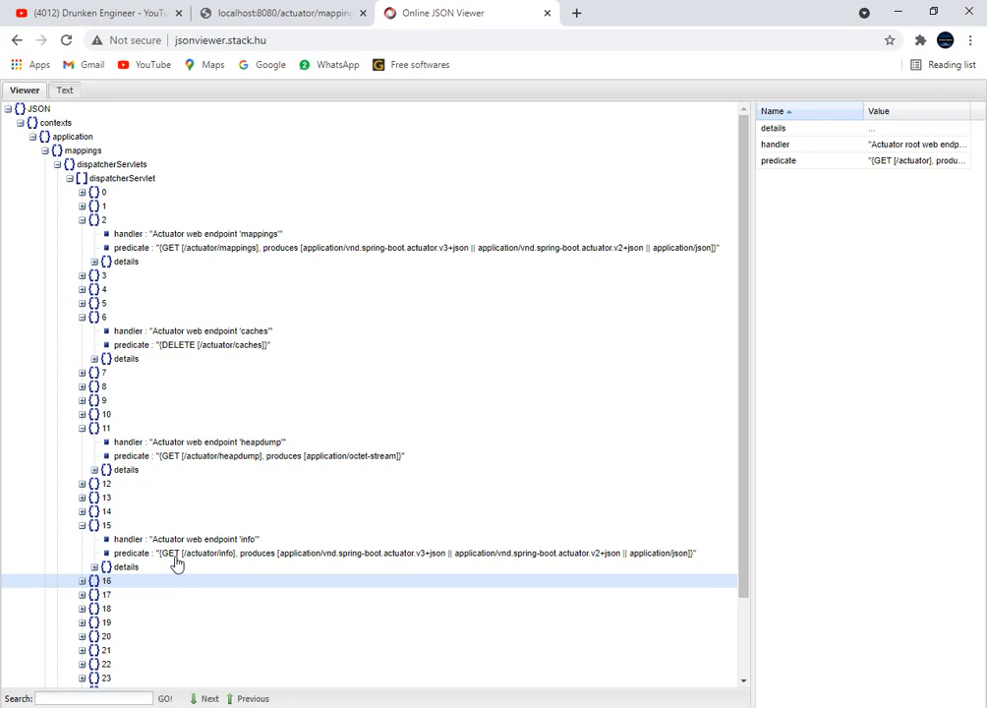
mouse_move(227, 568)
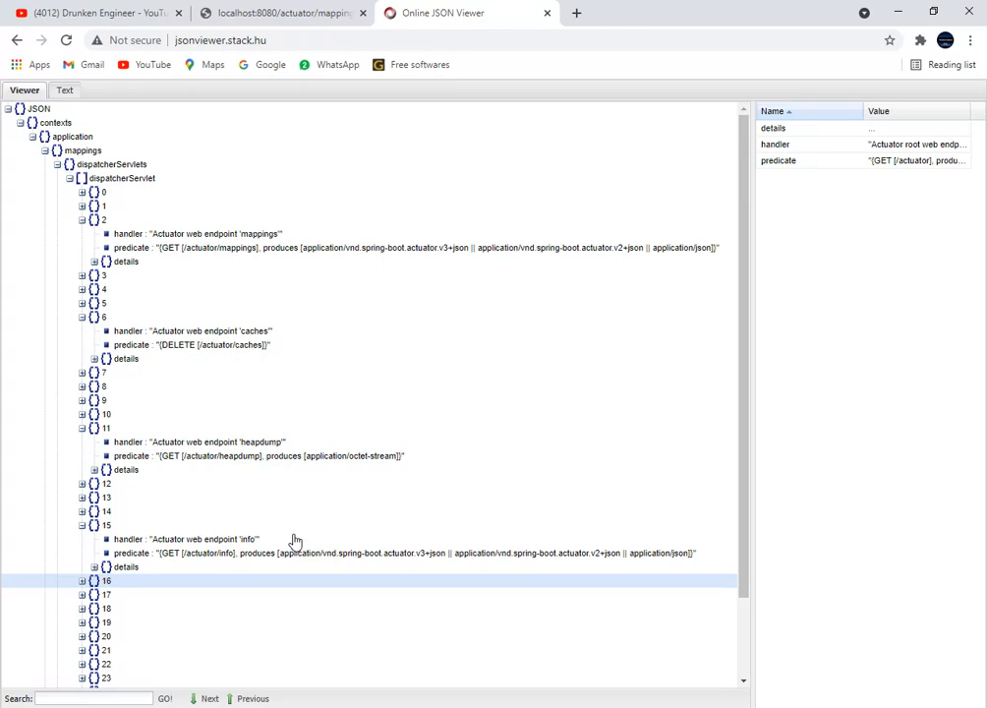
mouse_move(35, 573)
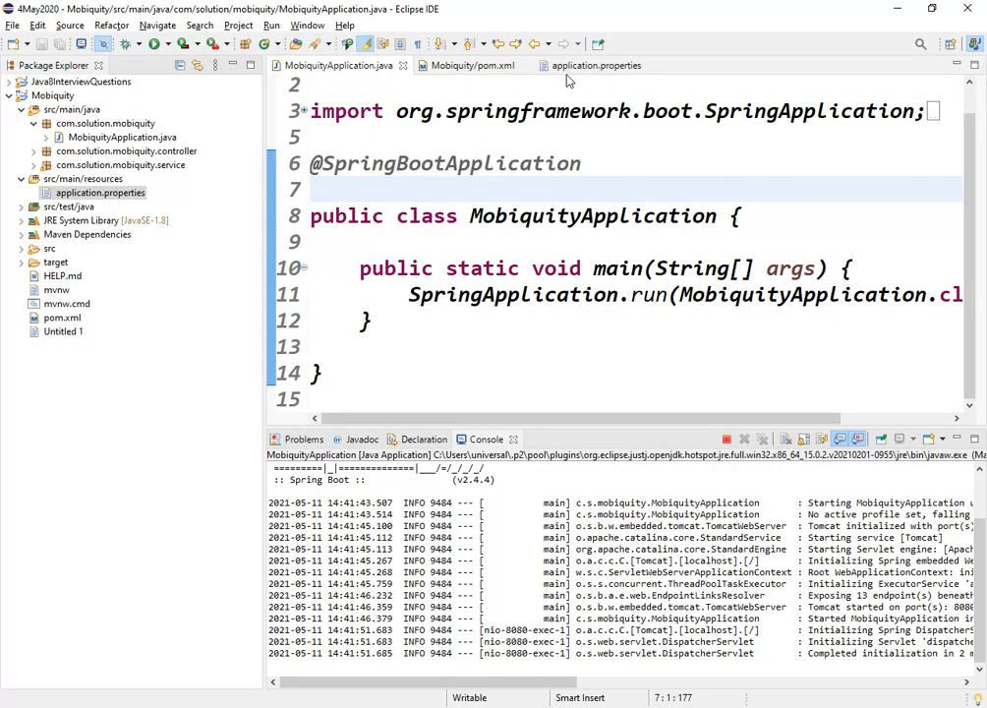
Step: Comment out include=*, keep include=health, mappings active, and return to MobiquityApplication.java
click(592, 65)
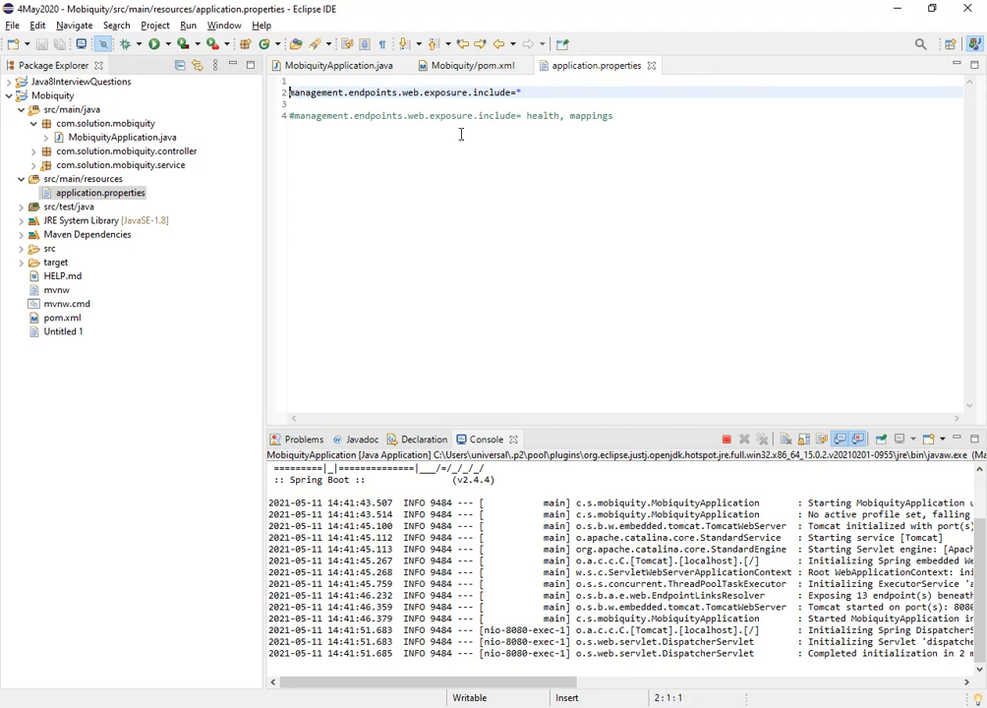
text(#)
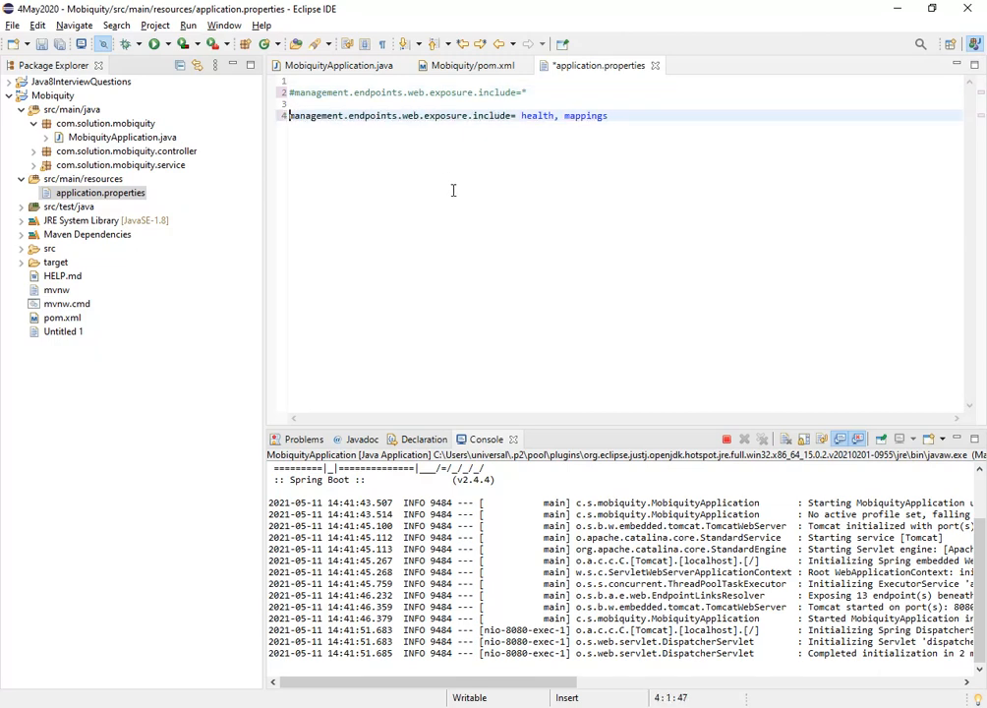
mouse_move(561, 157)
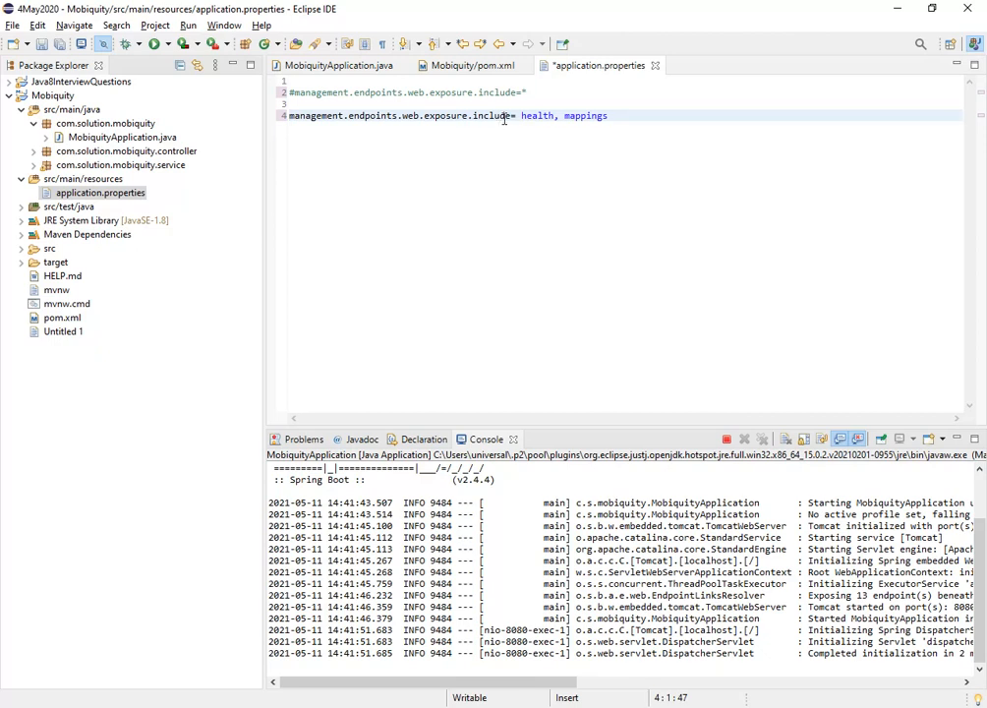
double_click(536, 115)
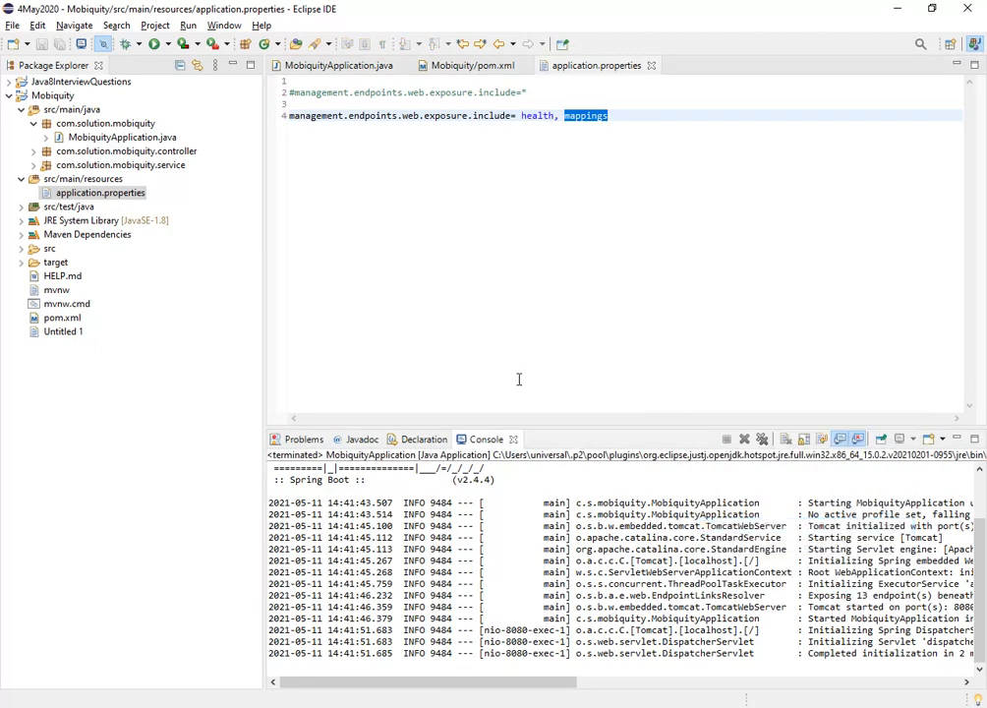
click(556, 115)
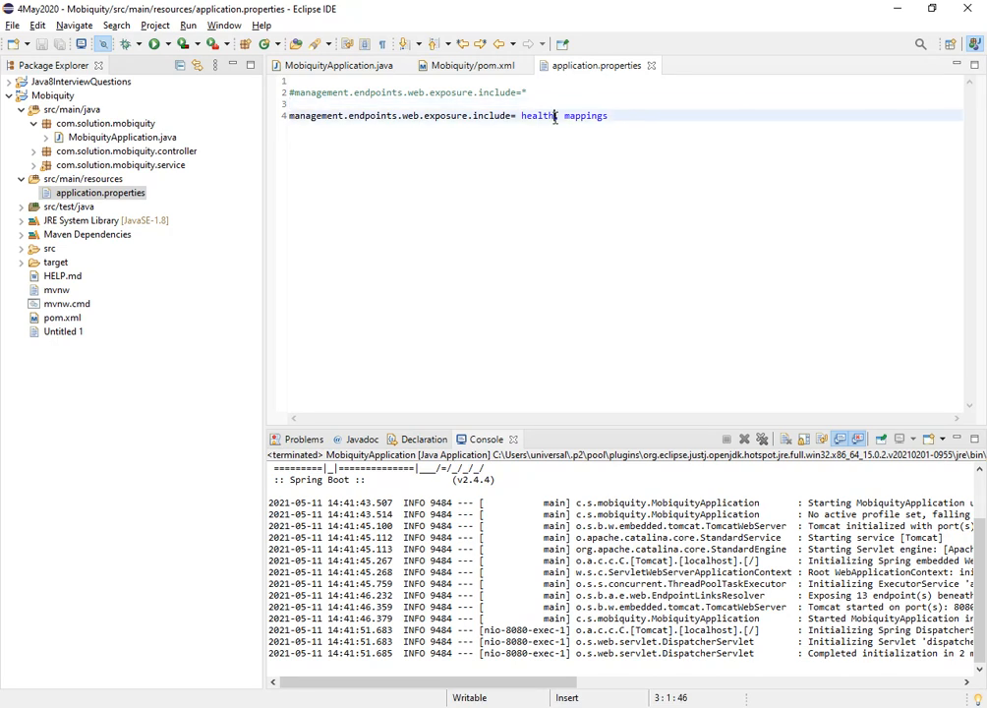
double_click(538, 115)
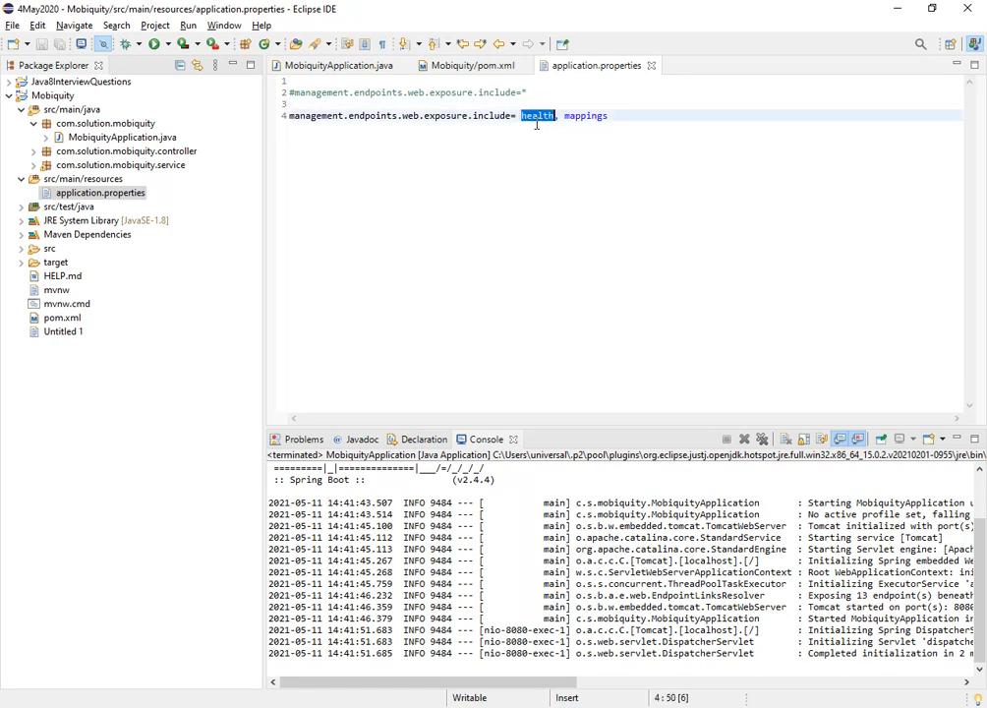
mouse_move(498, 174)
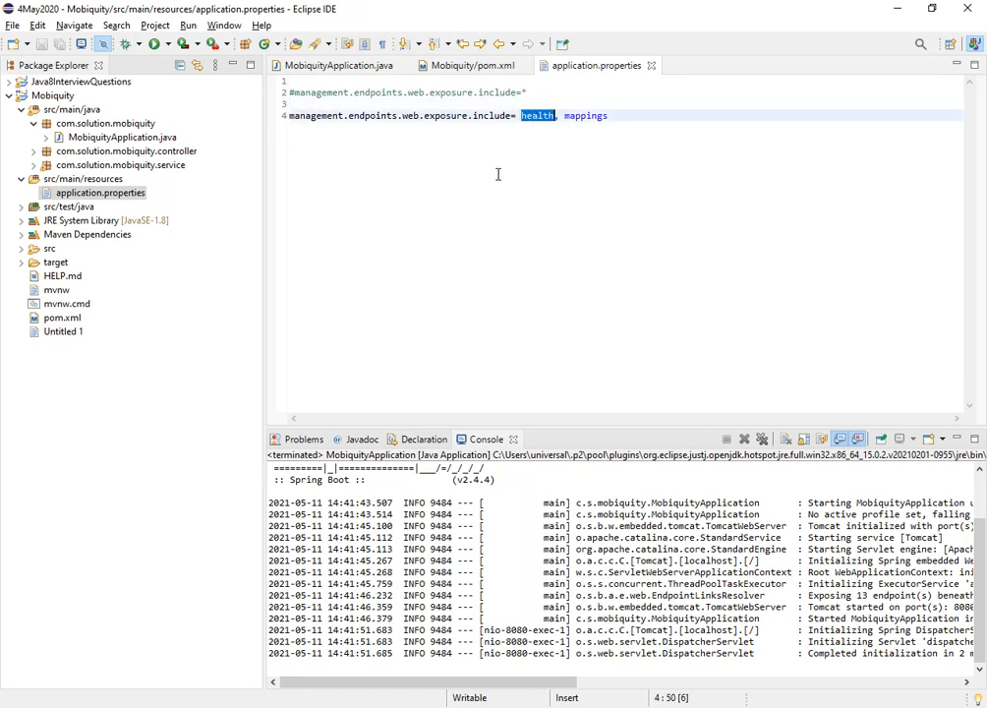
click(337, 65)
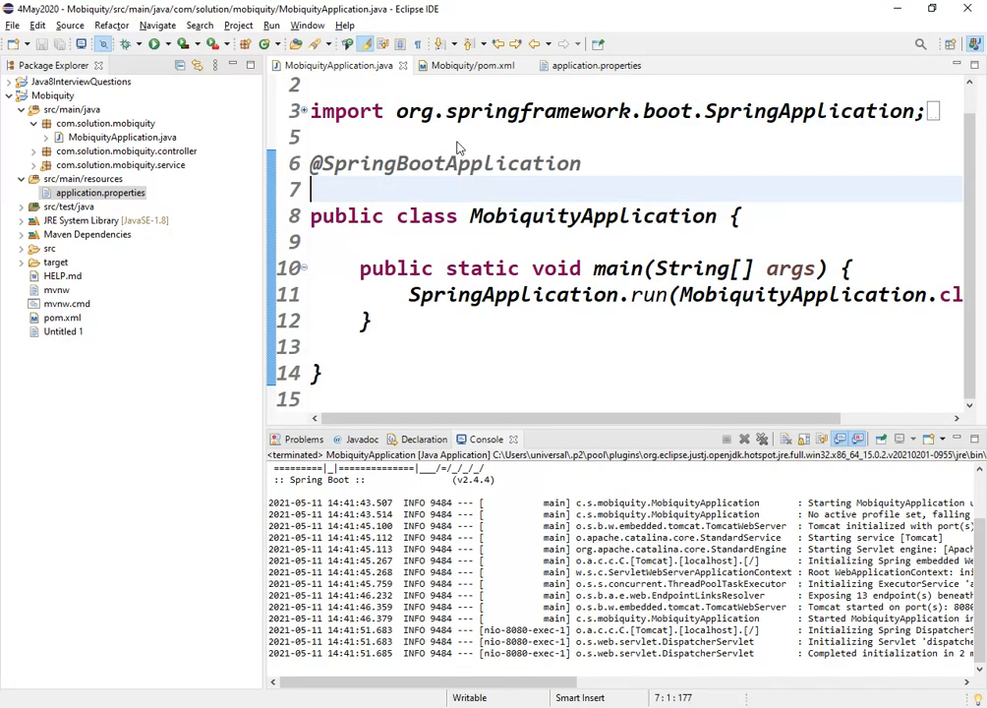
Step: Relaunch MobiquityApplication from the editor with Run As > Java Application
right_click(457, 143)
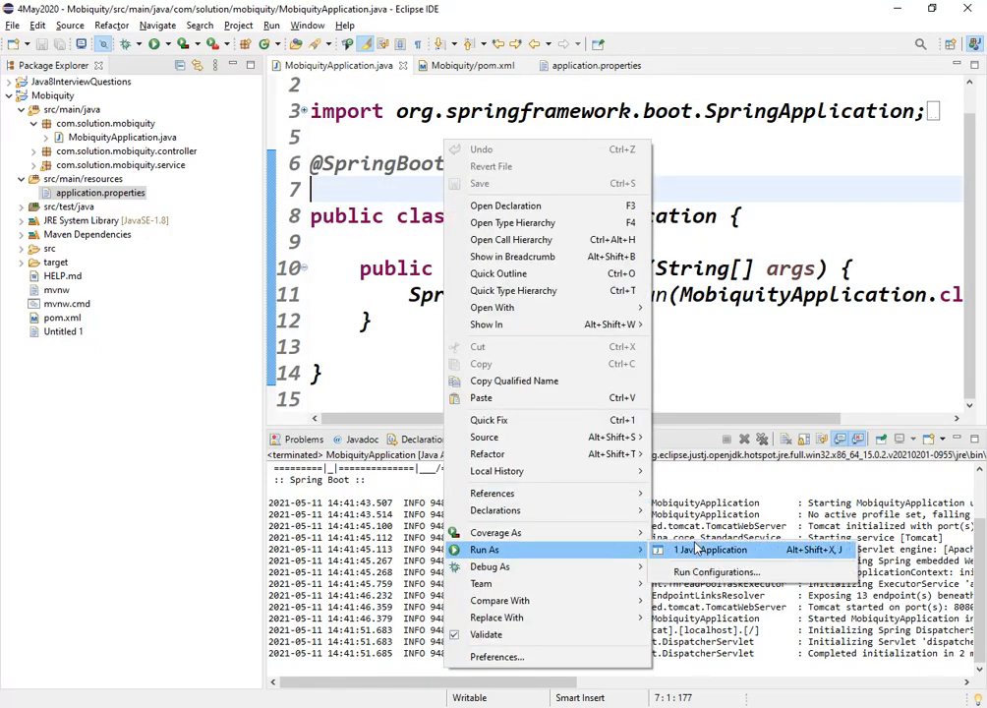
click(715, 549)
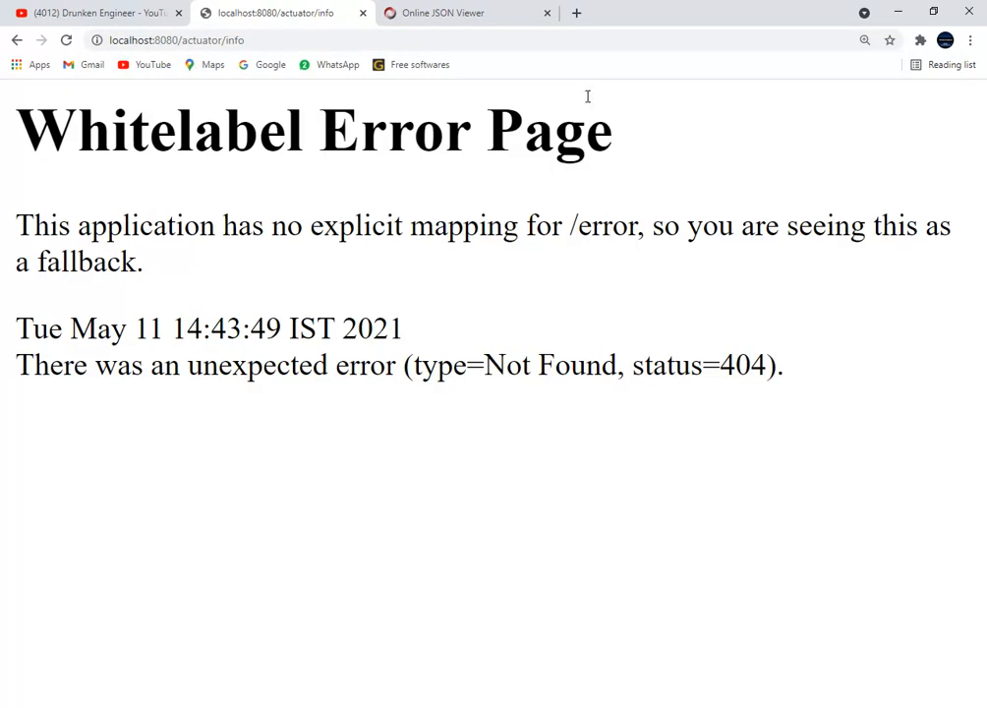
Step: Leave the /actuator/info Whitelabel 404 page for the Untitled 1 endpoint notes
double_click(233, 40)
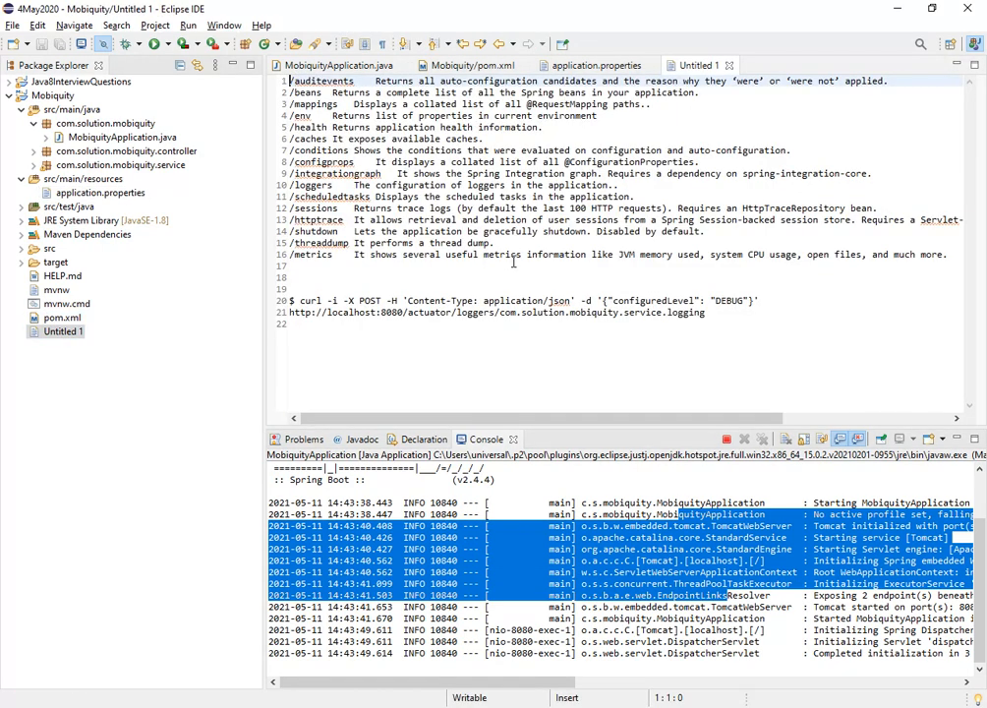
Step: Select the DEBUG logger level value in the notes' curl command
double_click(649, 300)
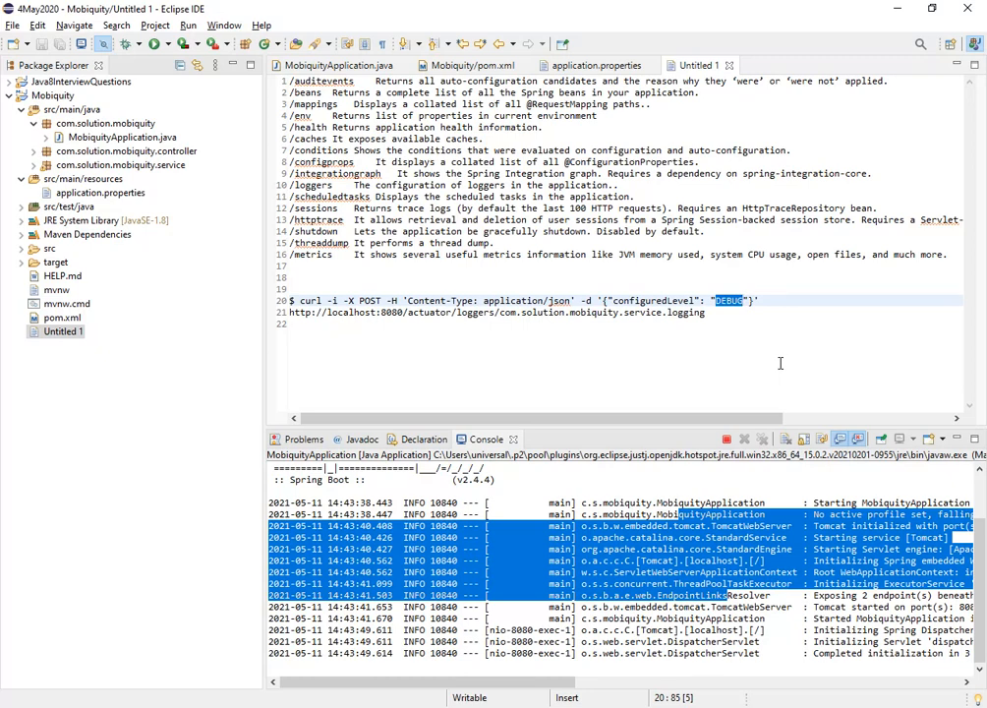
mouse_move(762, 484)
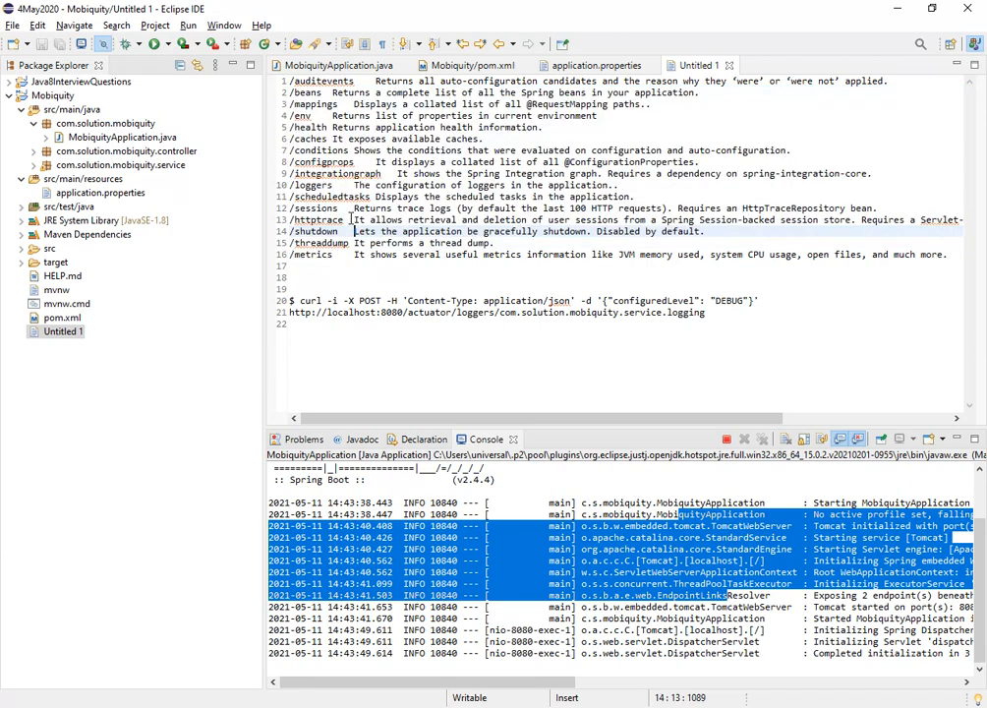
mouse_move(350, 217)
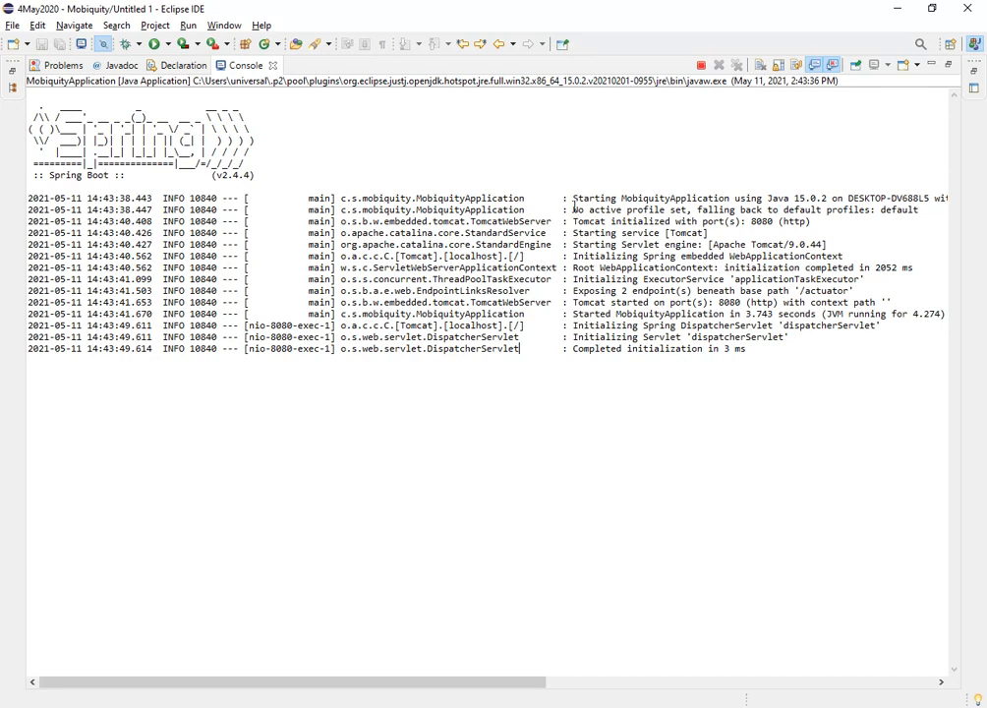
drag(573, 198, 639, 278)
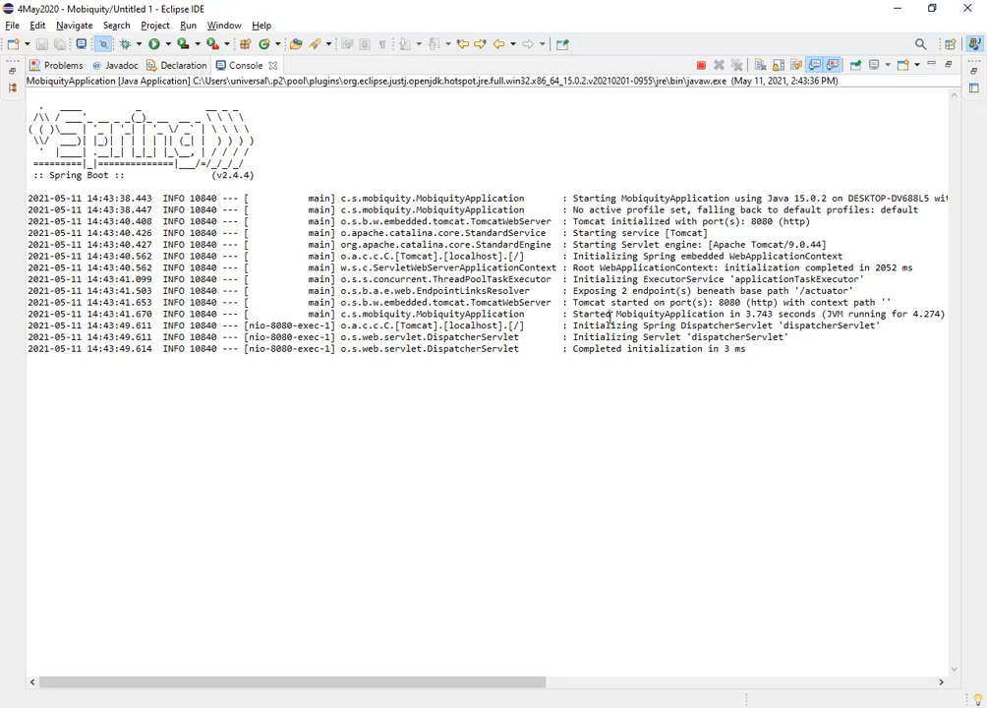
double_click(634, 313)
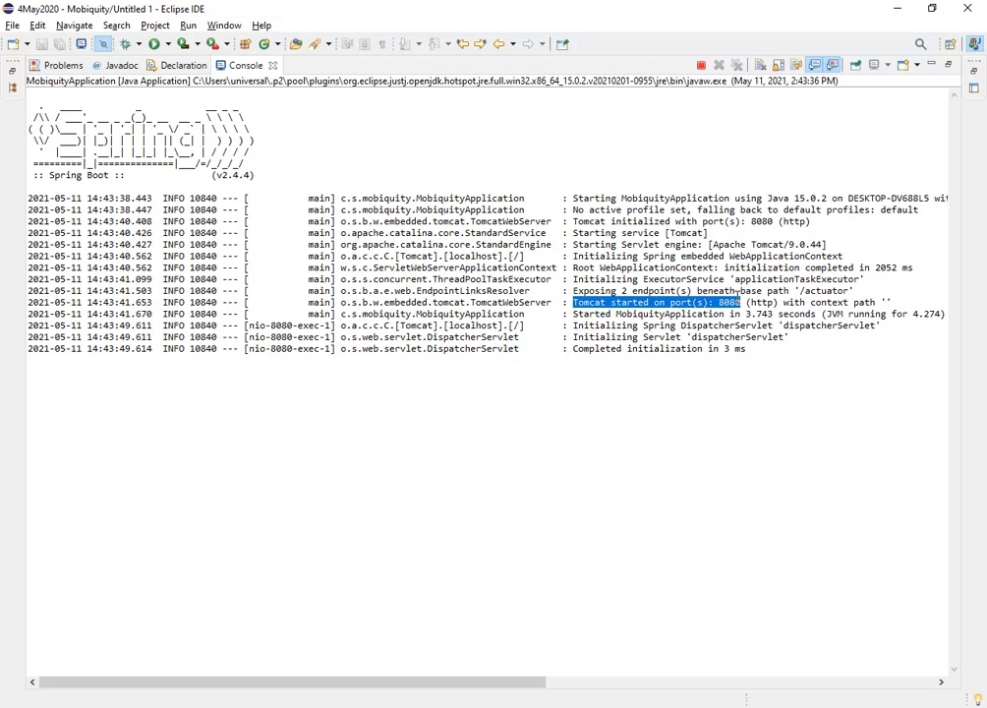
mouse_move(577, 347)
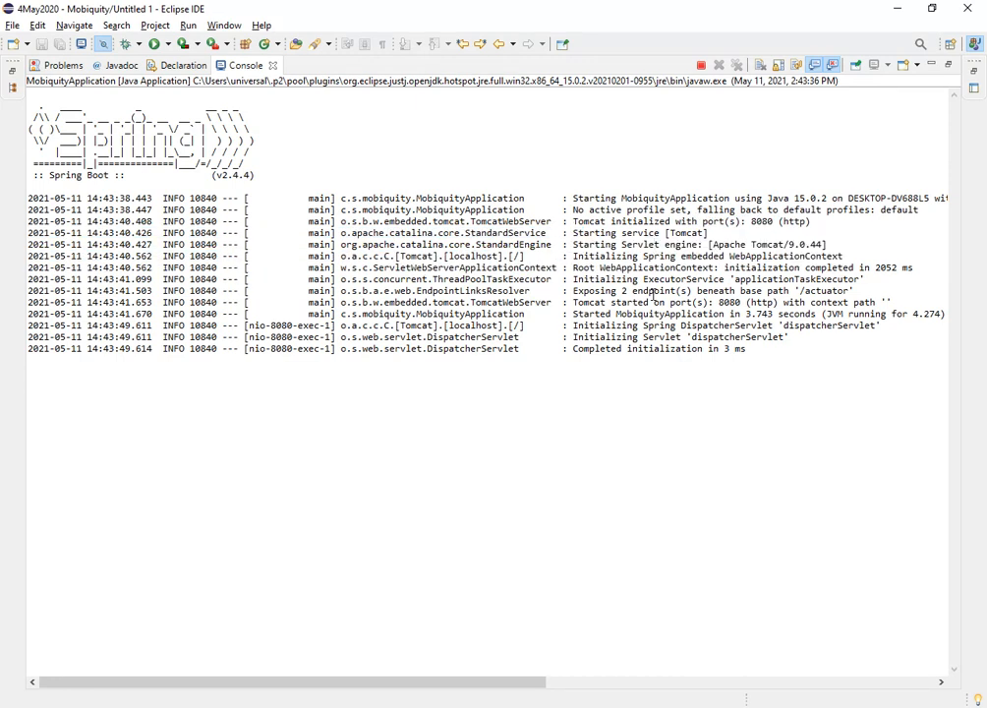
mouse_move(688, 43)
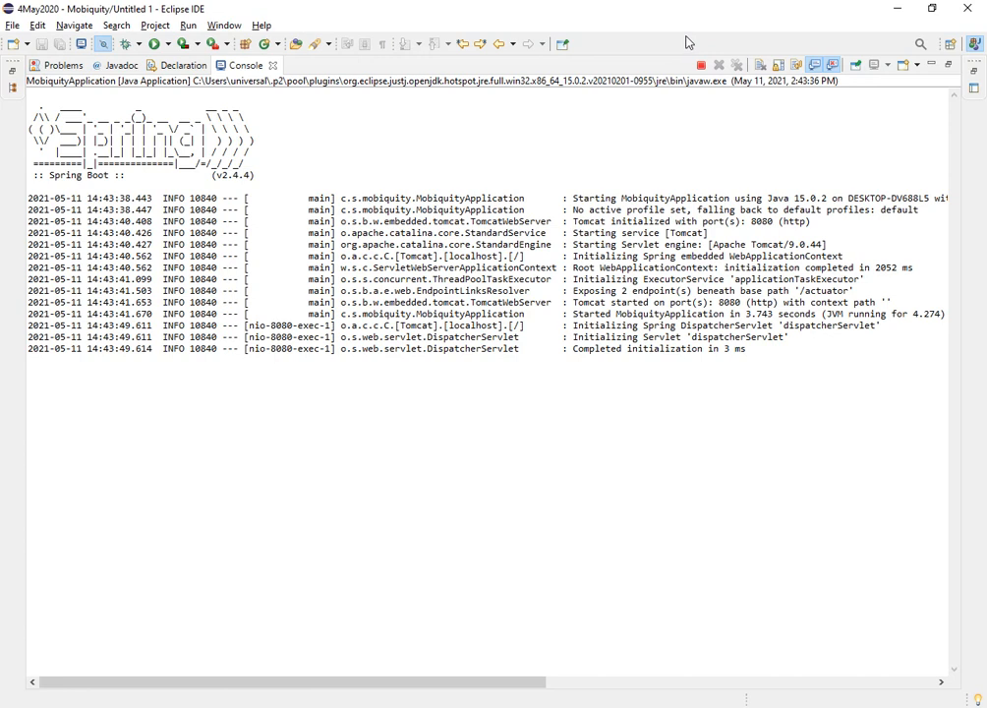
mouse_move(698, 148)
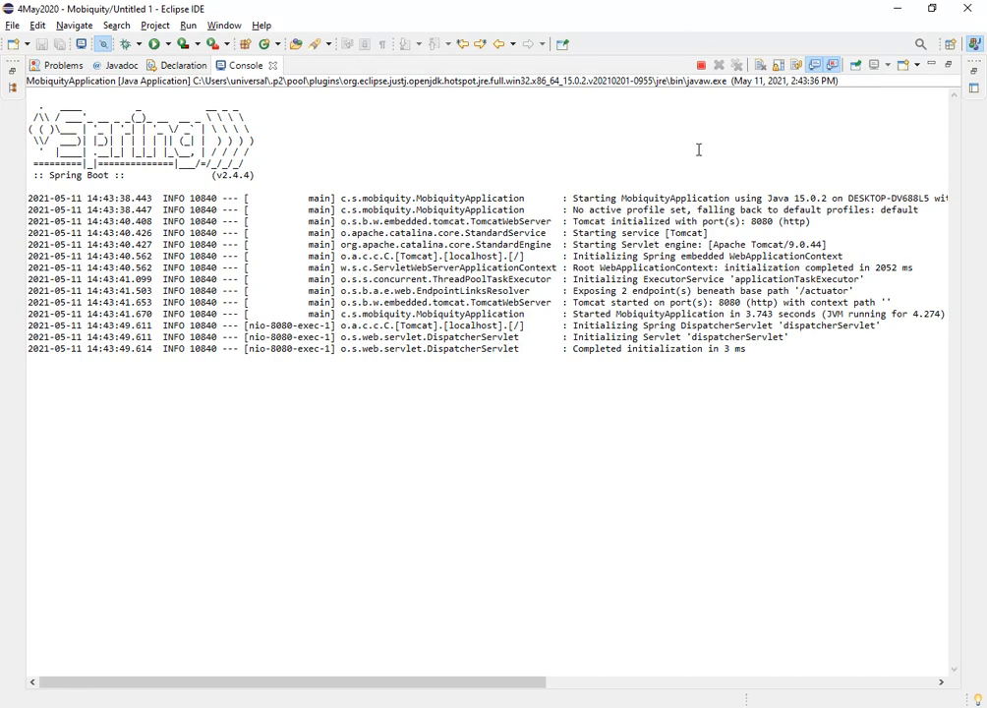
mouse_move(826, 166)
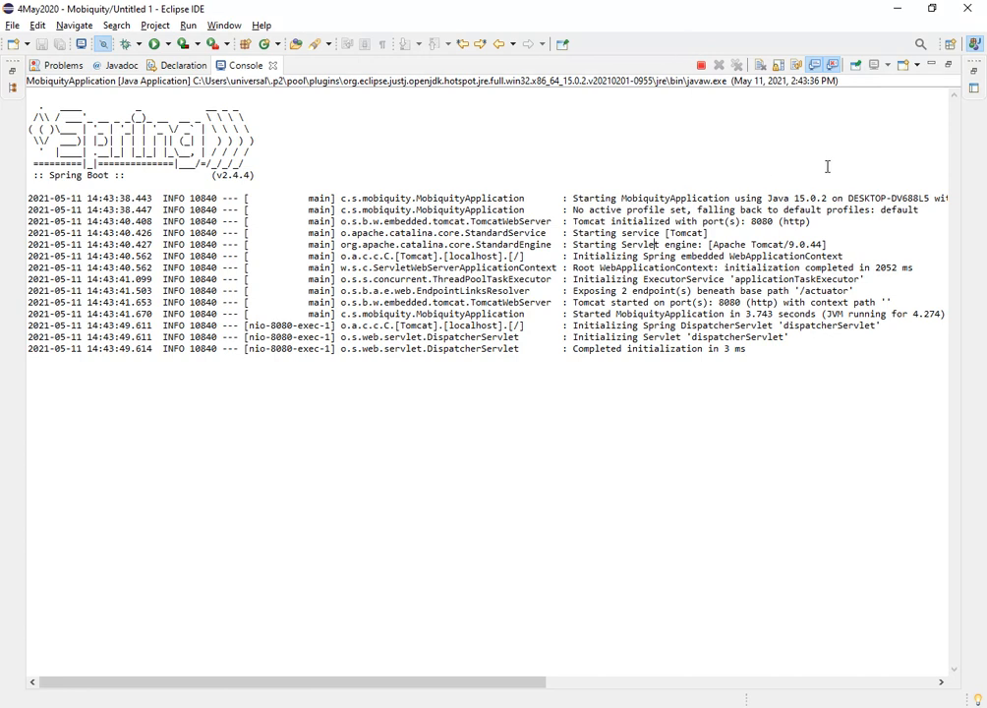
mouse_move(810, 324)
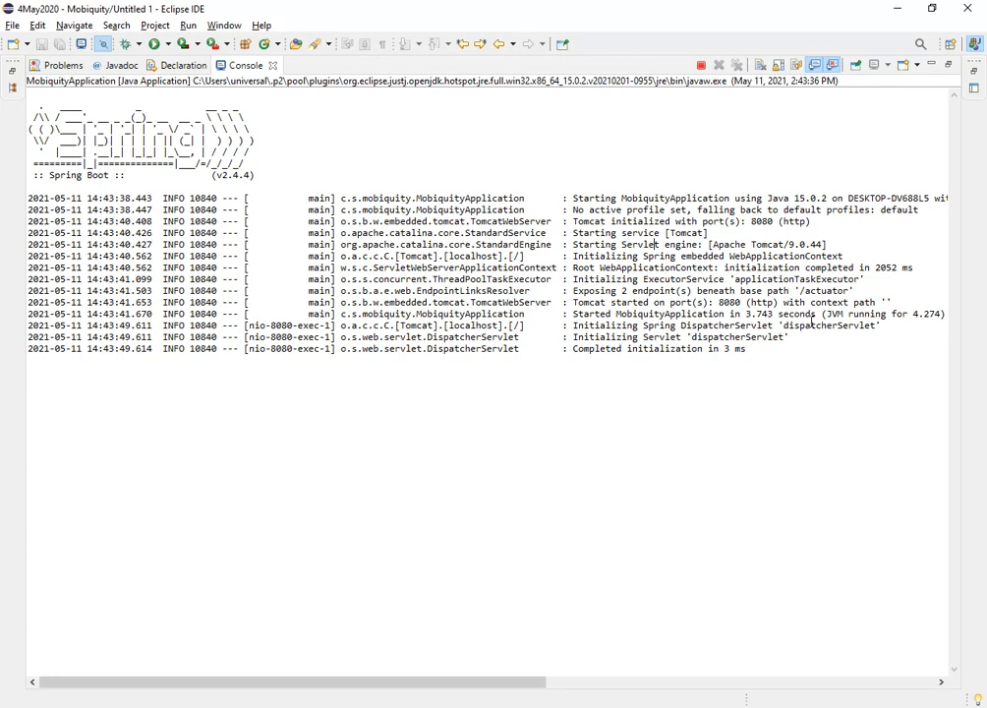
mouse_move(447, 521)
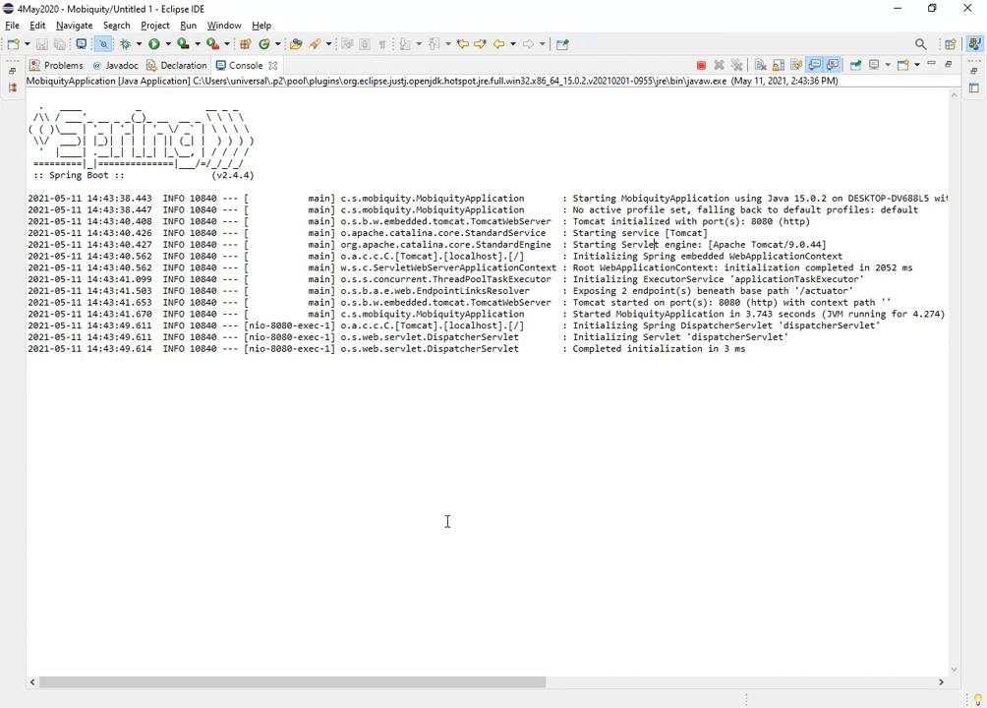
mouse_move(452, 7)
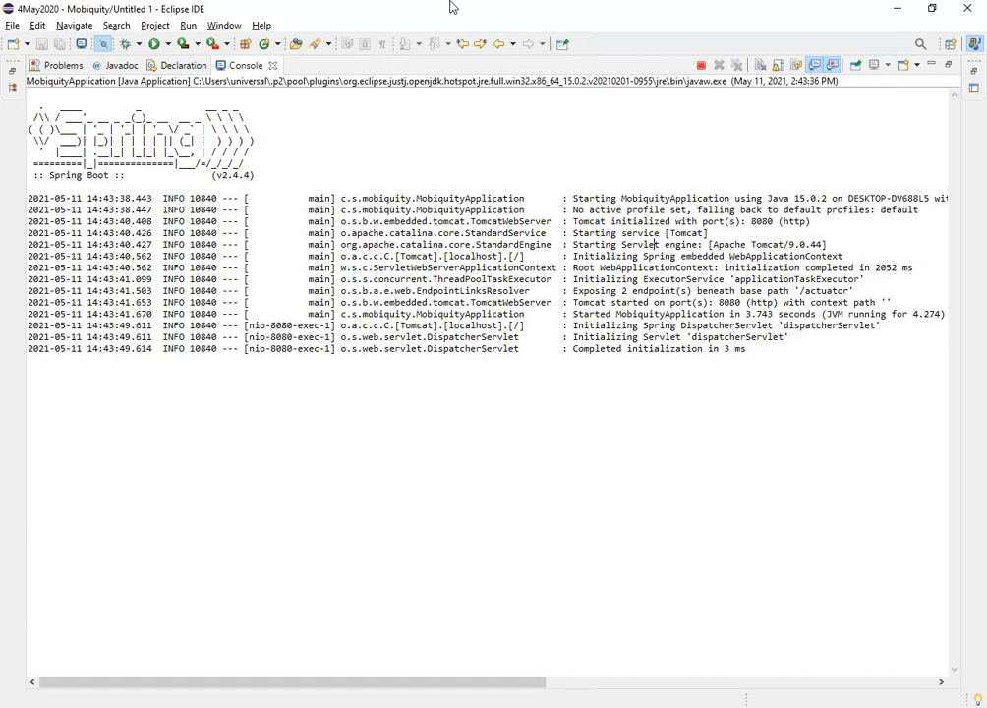
mouse_move(507, 475)
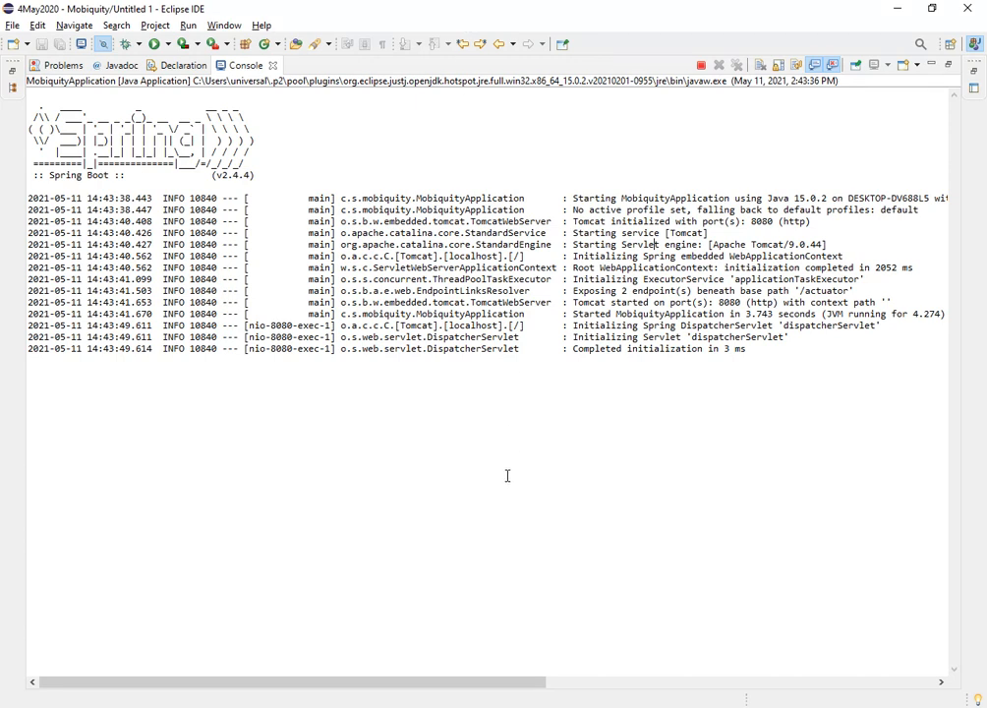